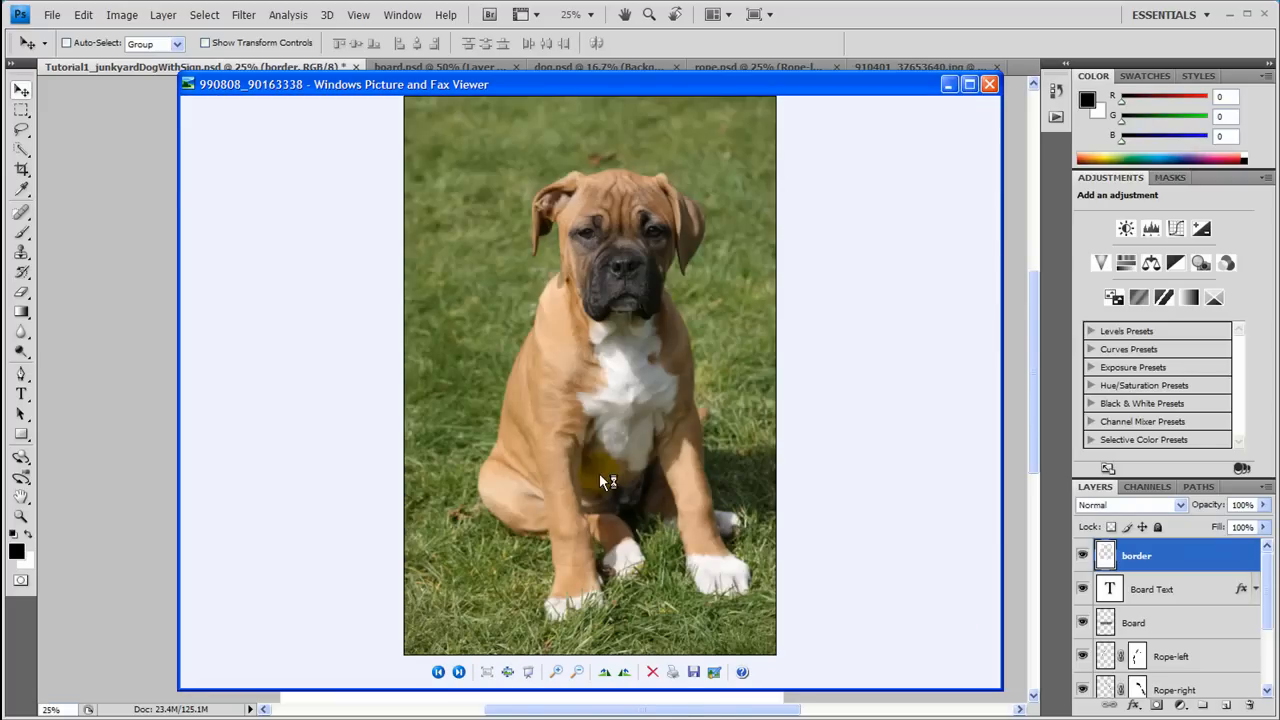
Advance the viewer to the next source photo, the rope over pool water.
left_click(458, 672)
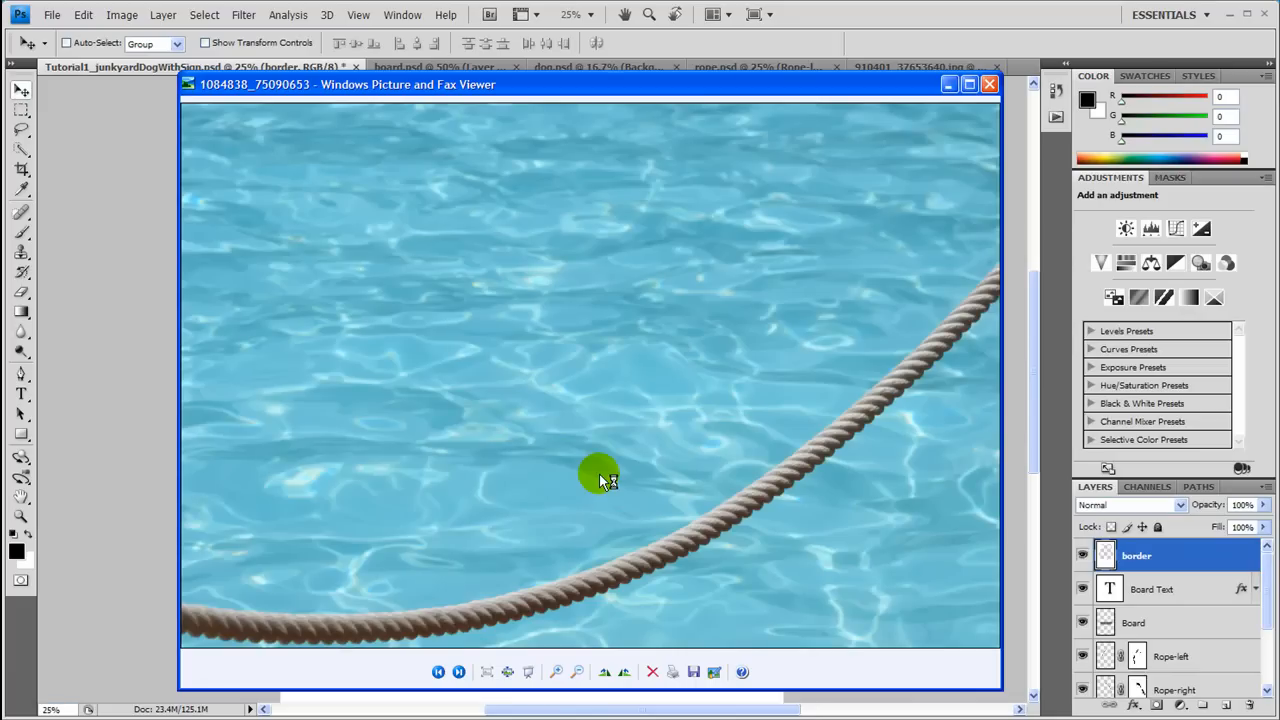
mouse_move(484, 590)
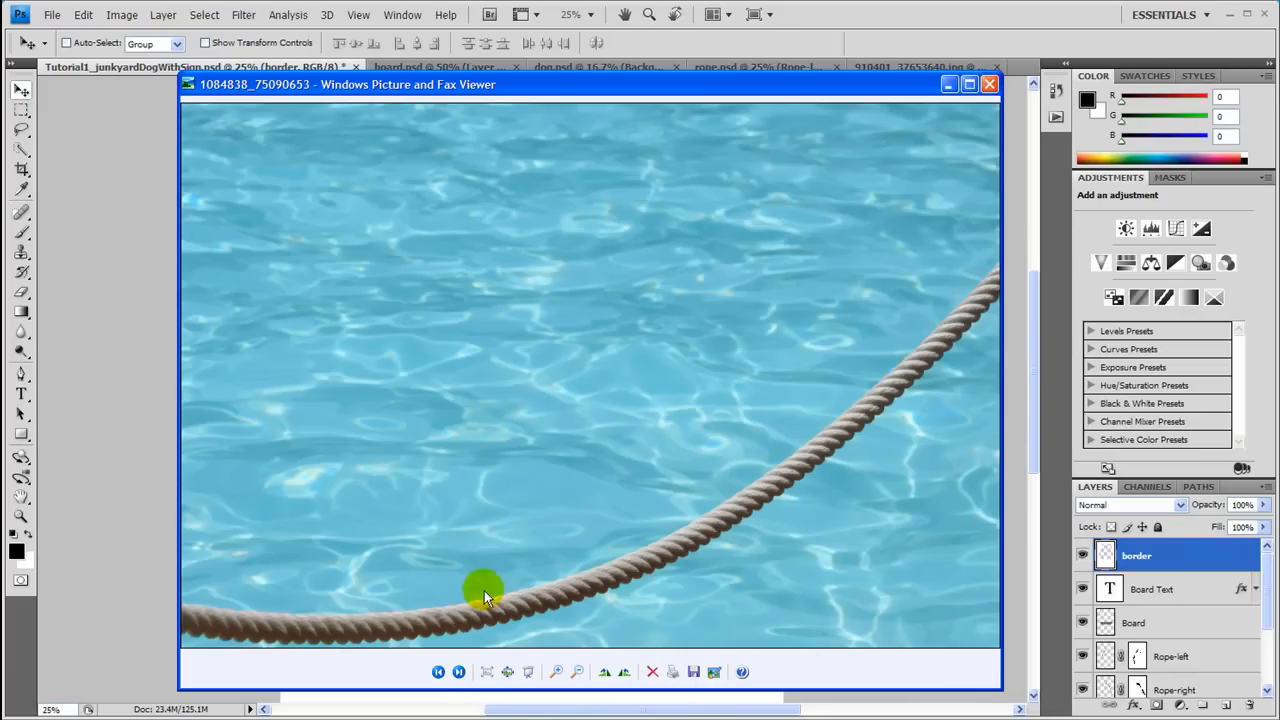
mouse_move(690, 550)
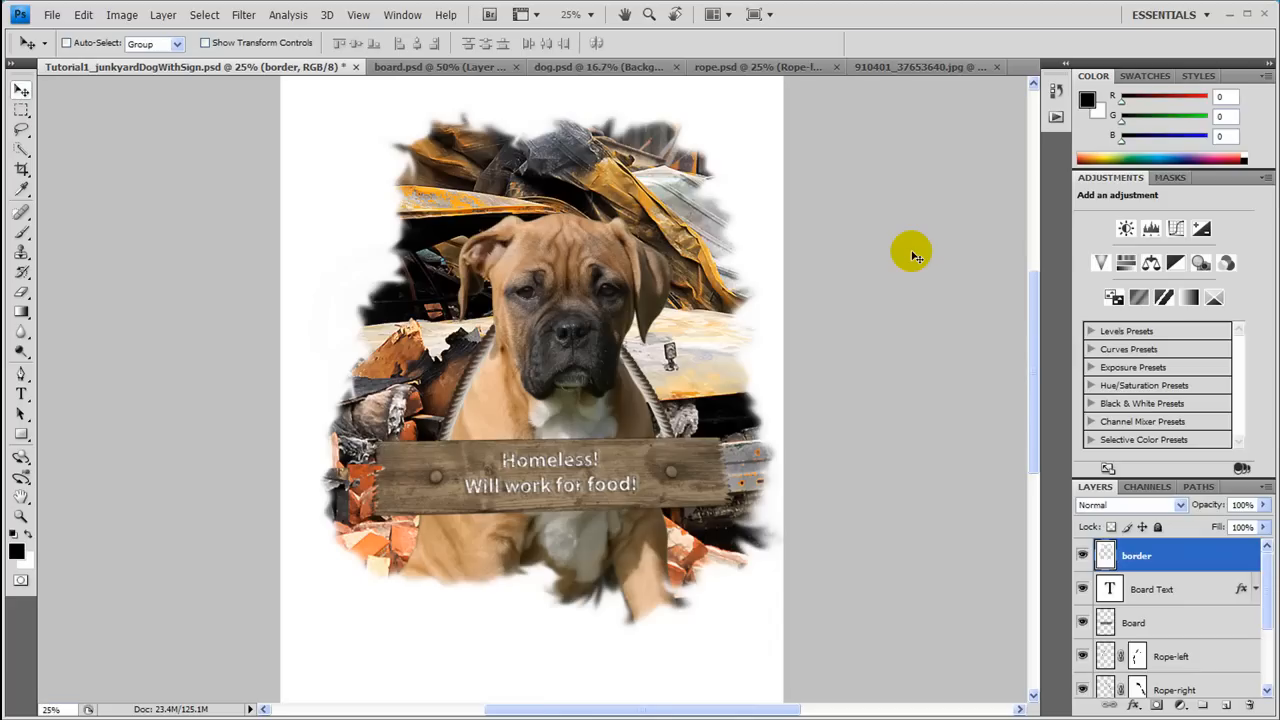
mouse_move(570, 90)
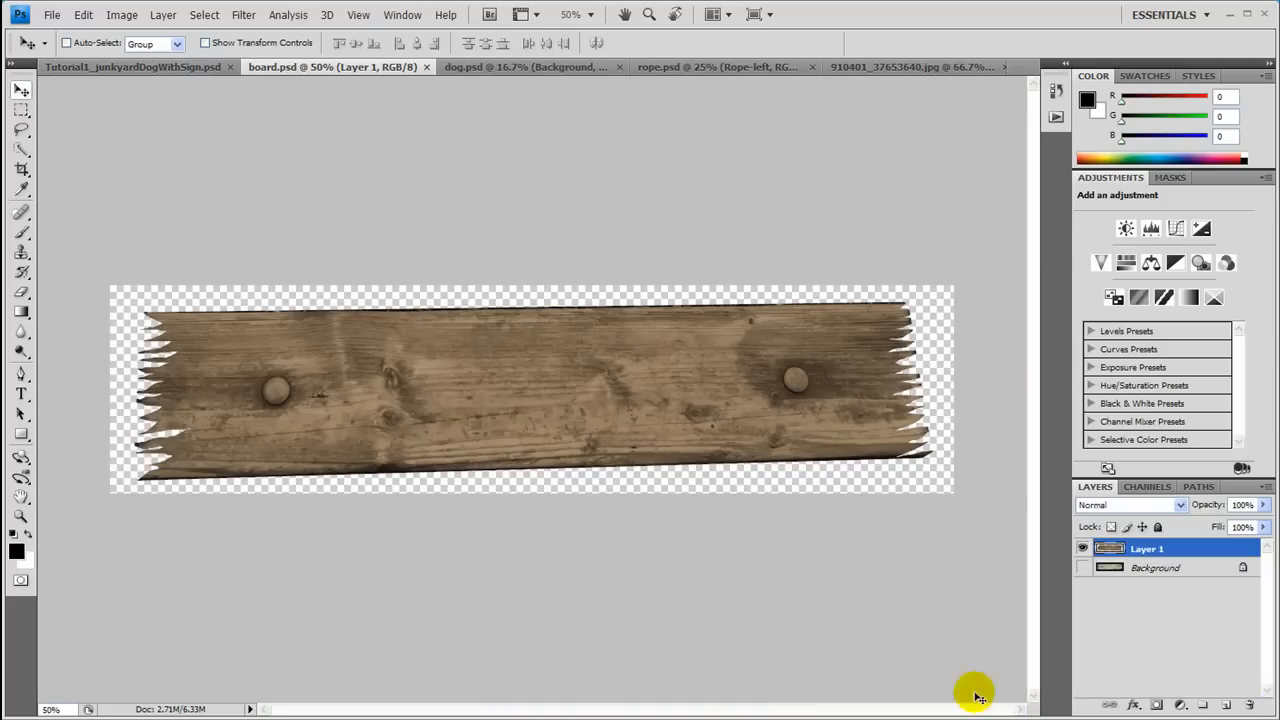
mouse_move(516, 548)
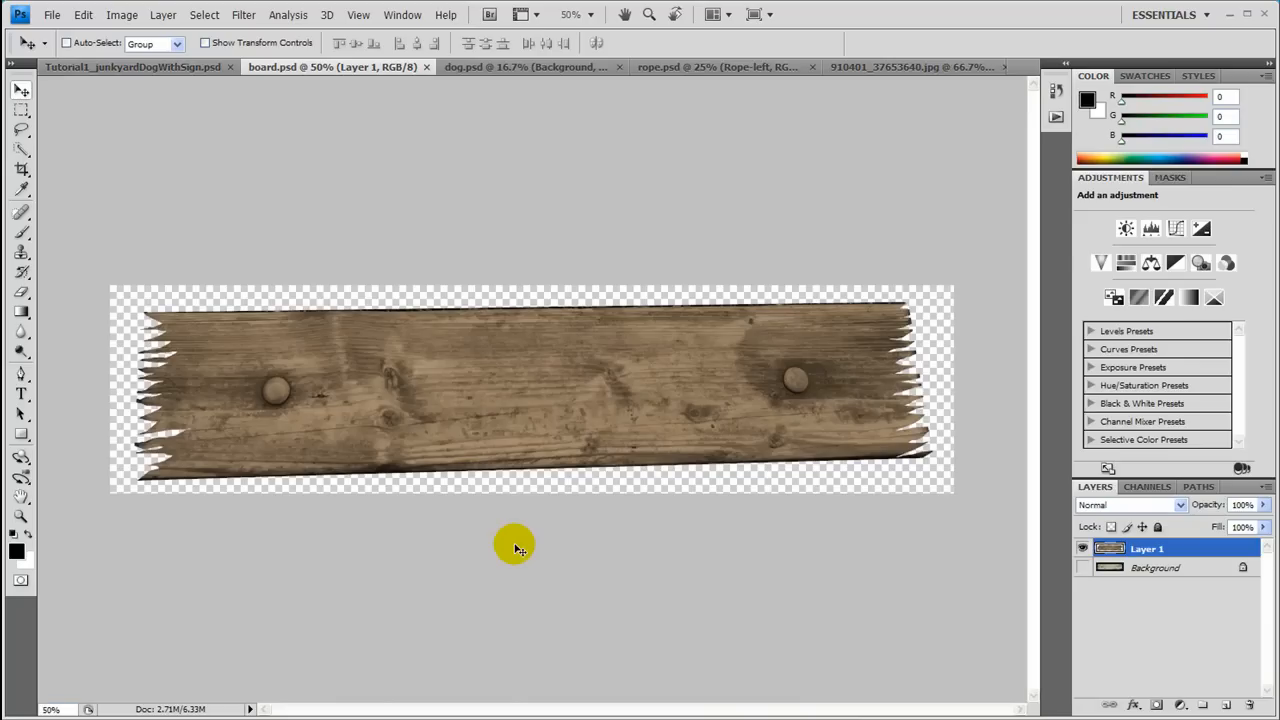
mouse_move(498, 552)
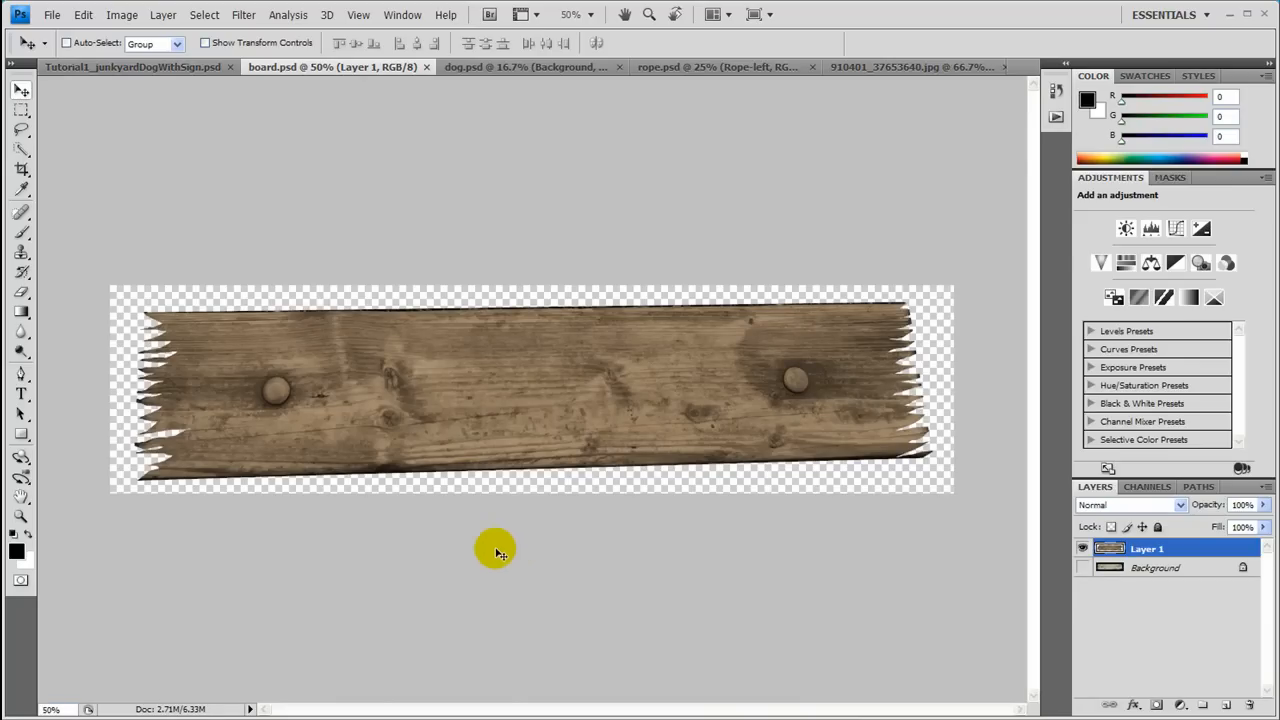
mouse_move(108, 388)
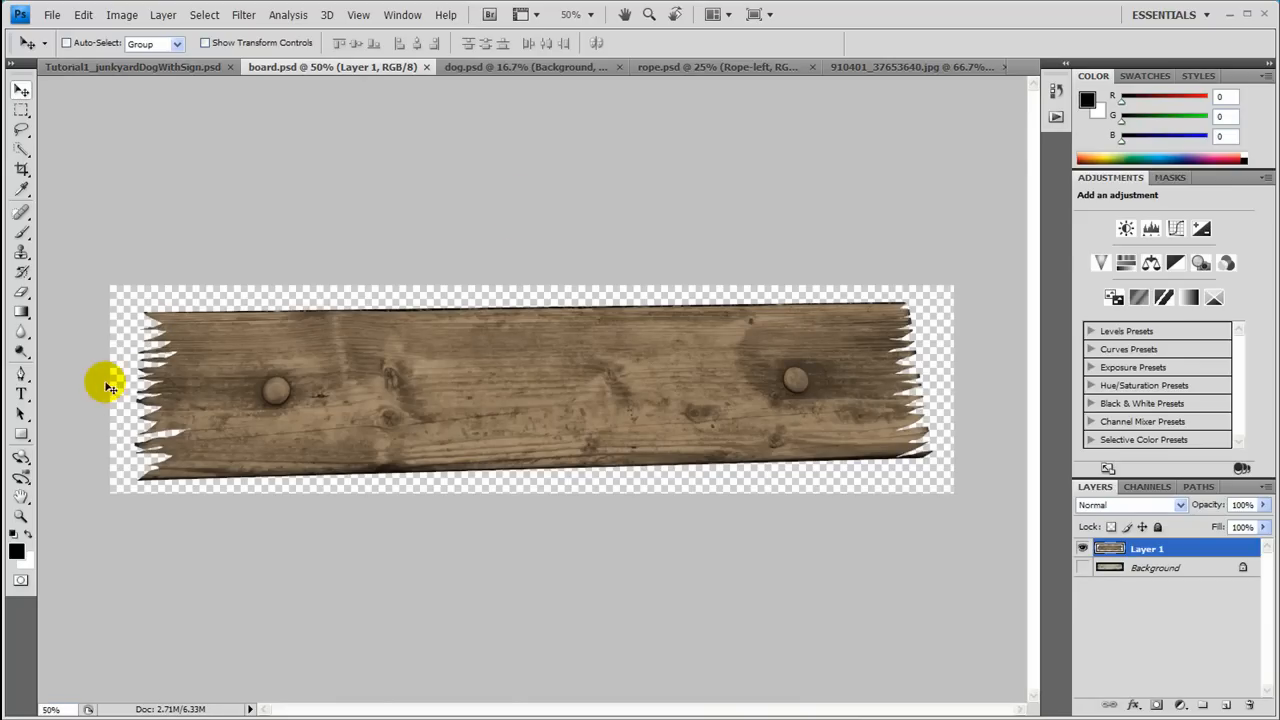
mouse_move(876, 256)
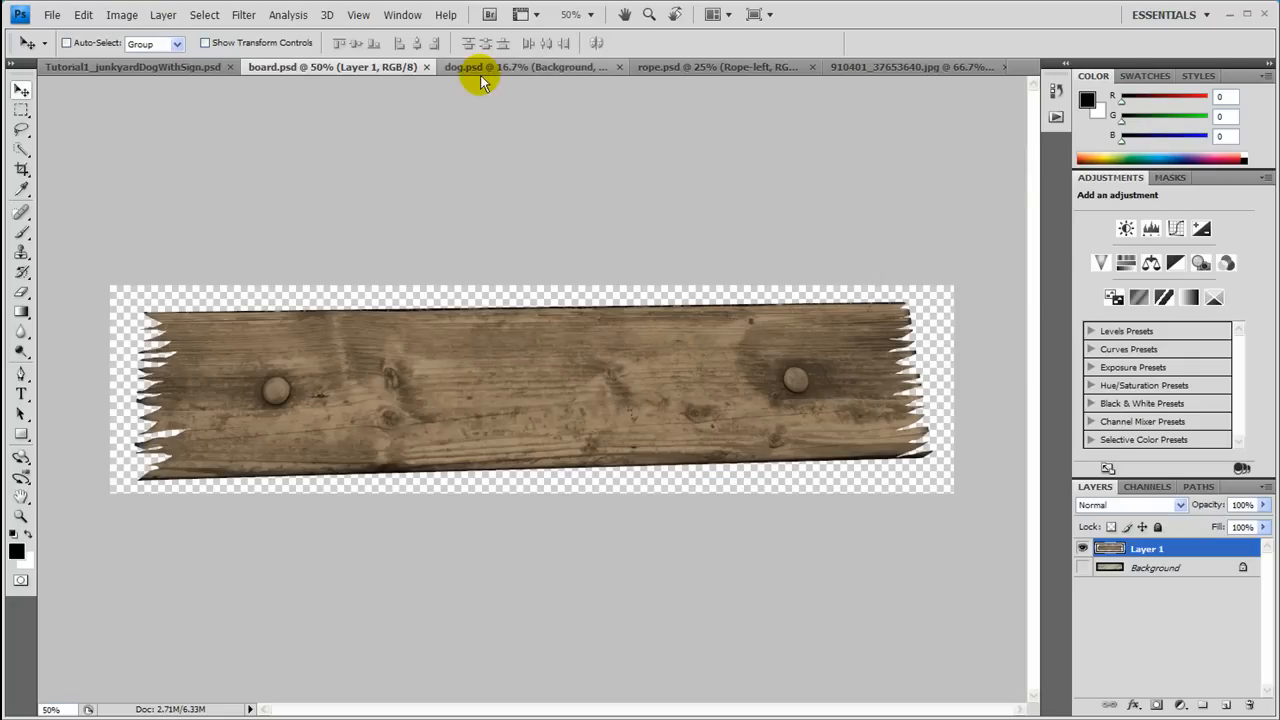
Switch among the document tabs to reach the cut-out boxer puppy document.
left_click(530, 68)
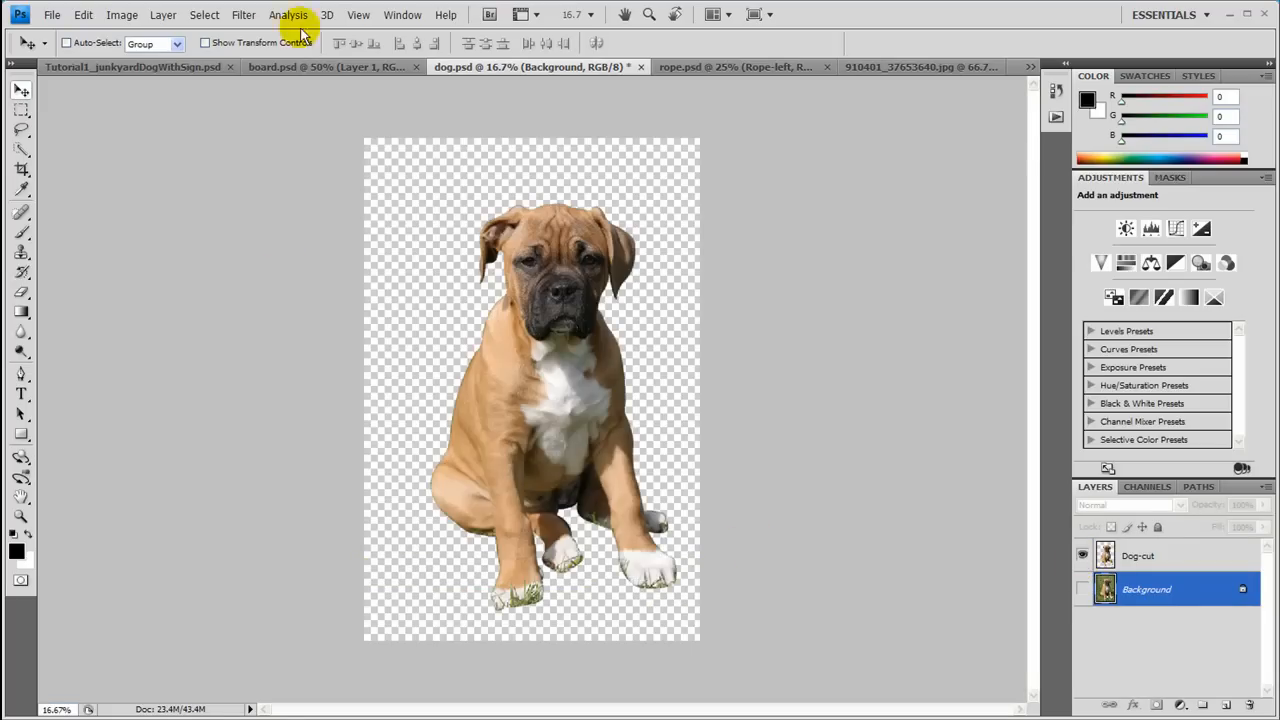
left_click(716, 68)
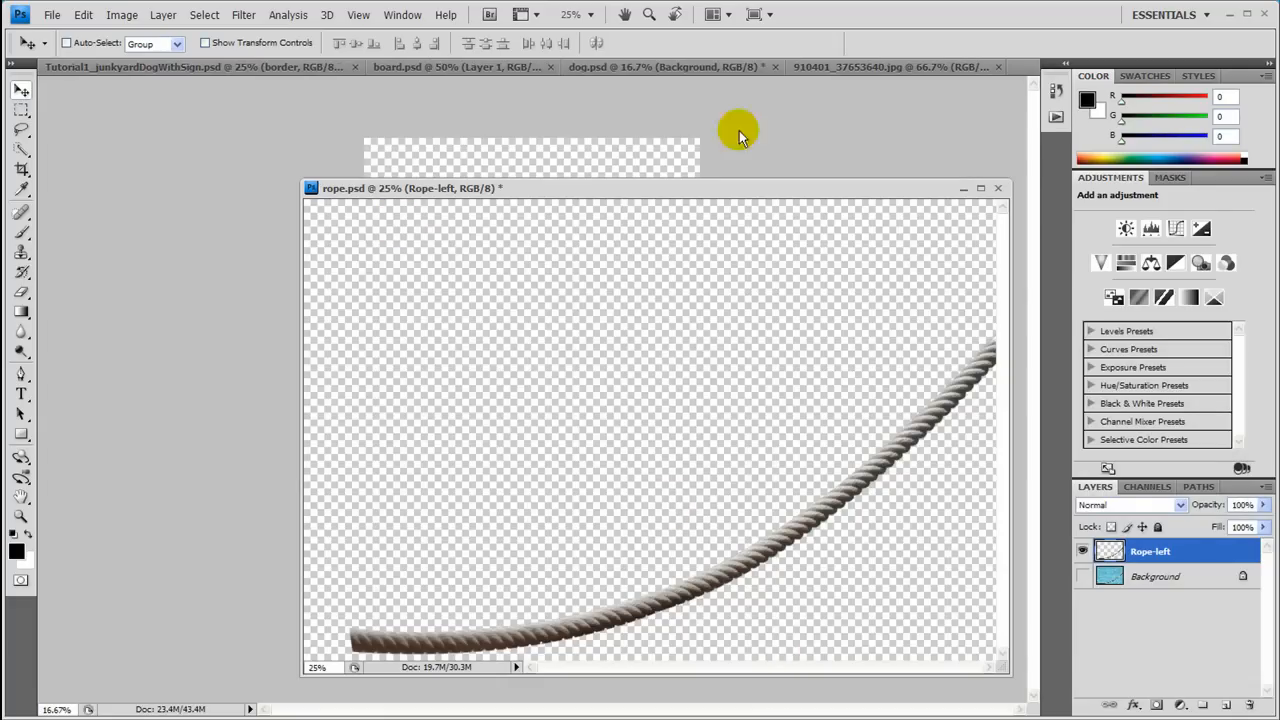
mouse_move(490, 122)
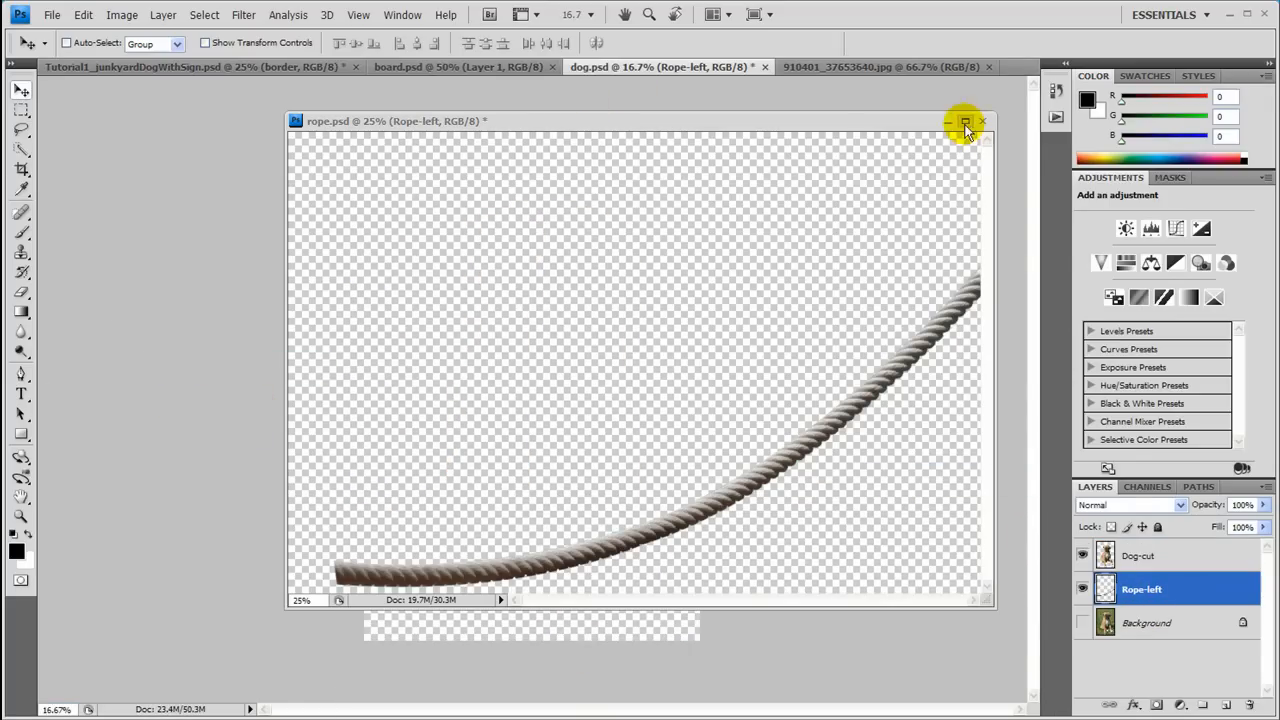
Close the rope document now that its layer sits in the puppy document.
left_click(966, 124)
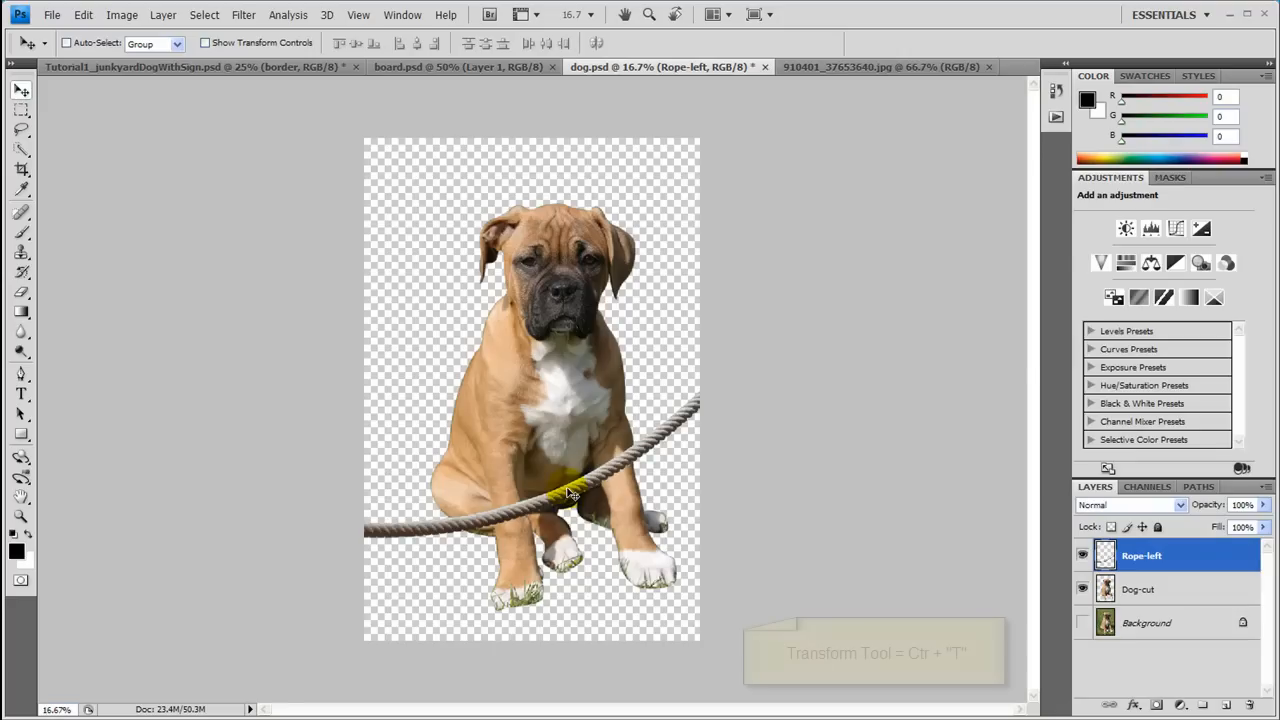
Free-transform the Rope-left layer so it arcs over the puppy's head.
key("ctrl+t")
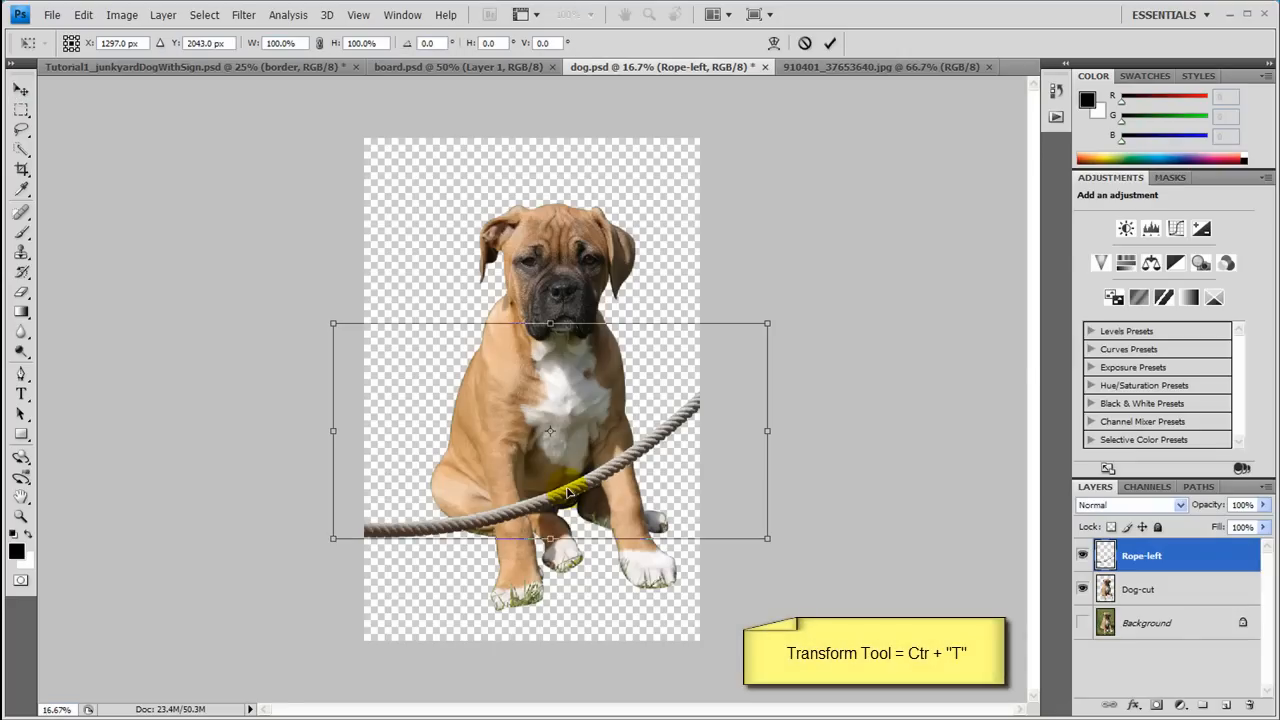
mouse_move(784, 308)
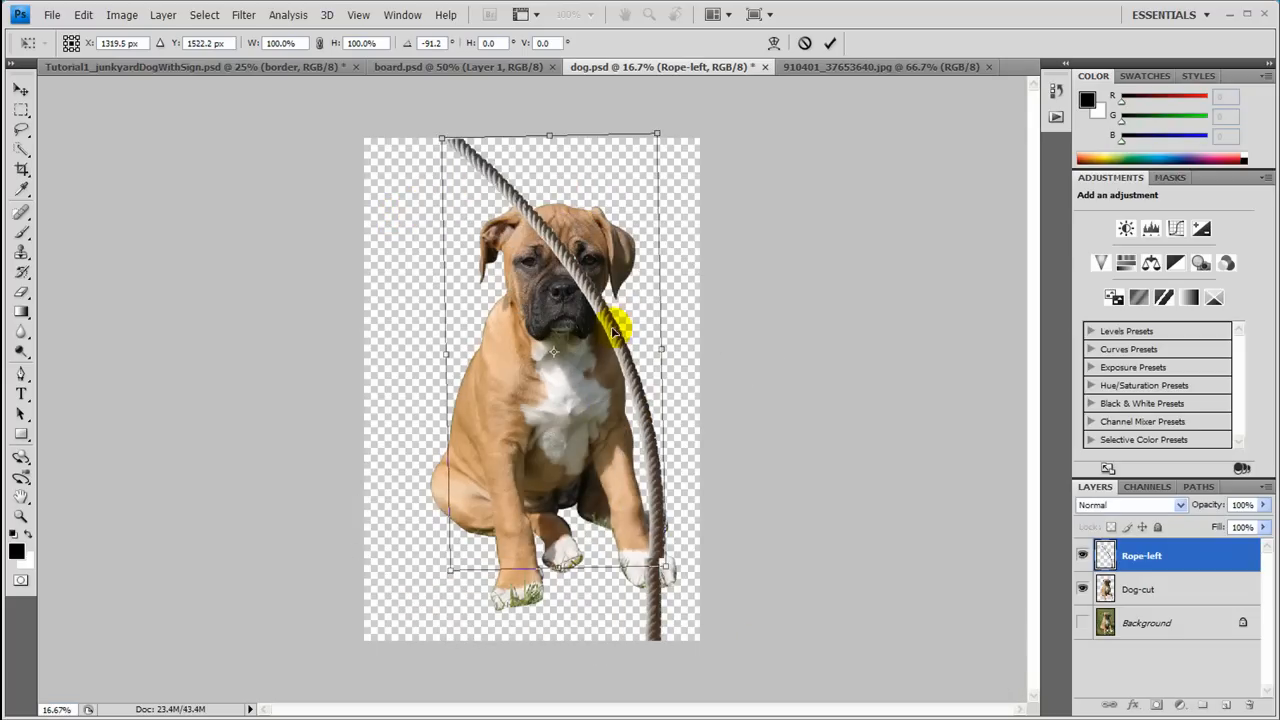
left_click_drag(616, 330, 456, 138)
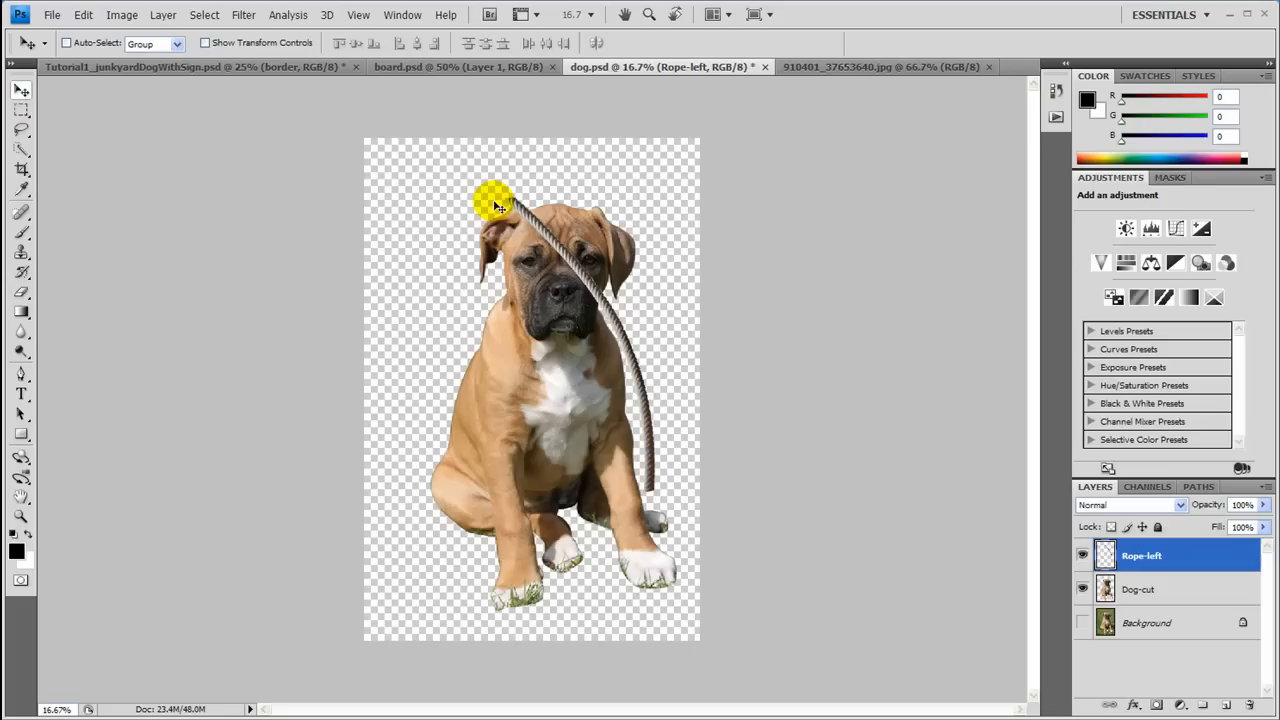
mouse_move(976, 596)
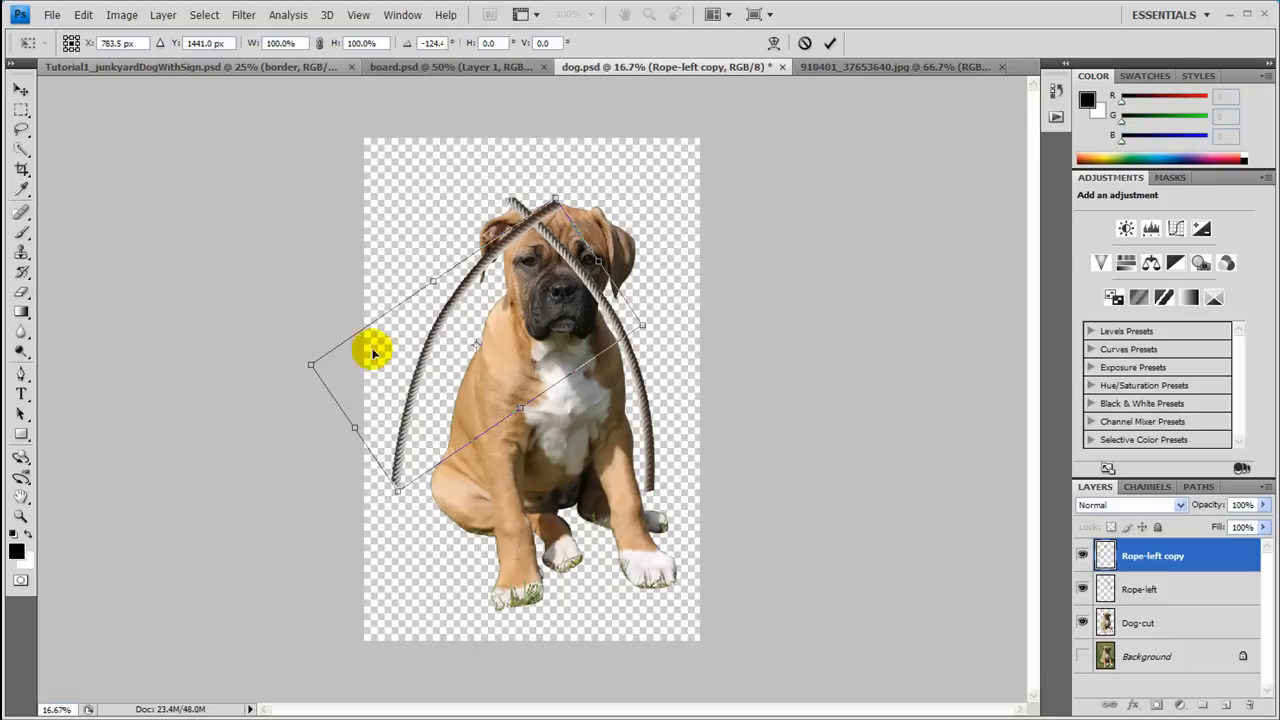
Rotate the duplicated rope to the puppy's opposite side so the ropes cross above its head.
left_click_drag(376, 352, 470, 356)
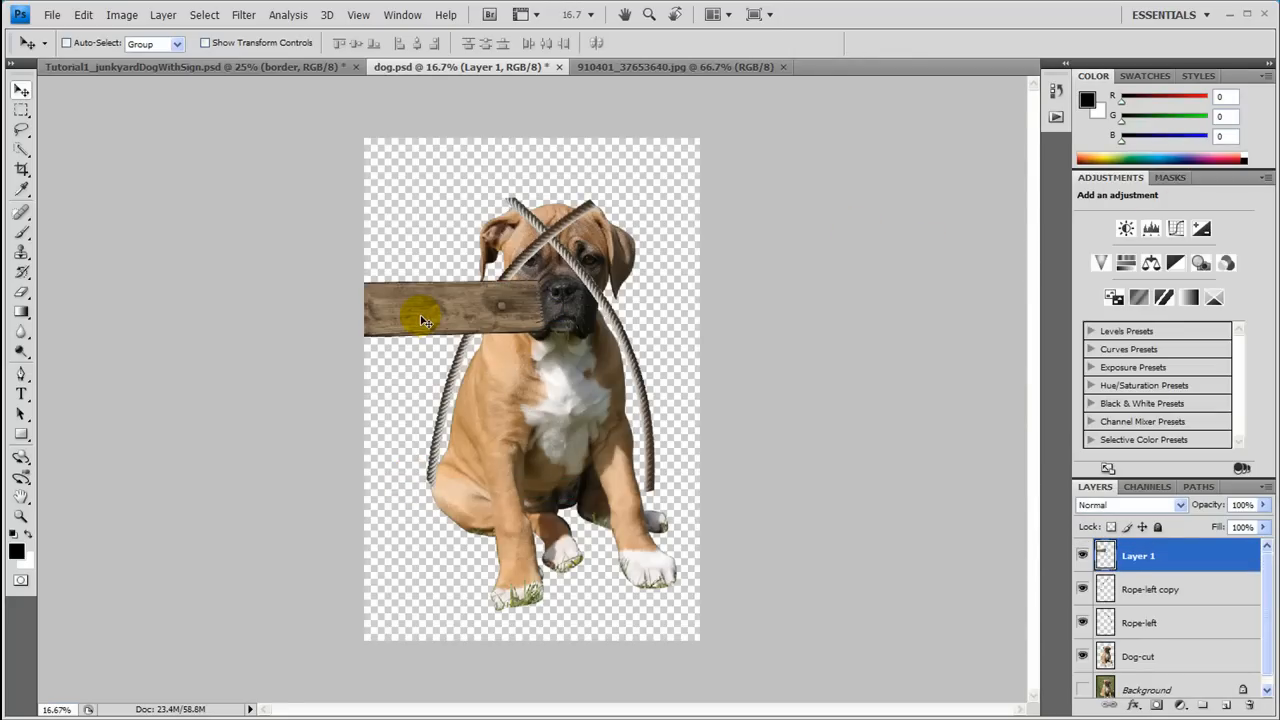
Position the wooden board across the puppy's chest between the two rope ends.
left_click_drag(420, 320, 600, 444)
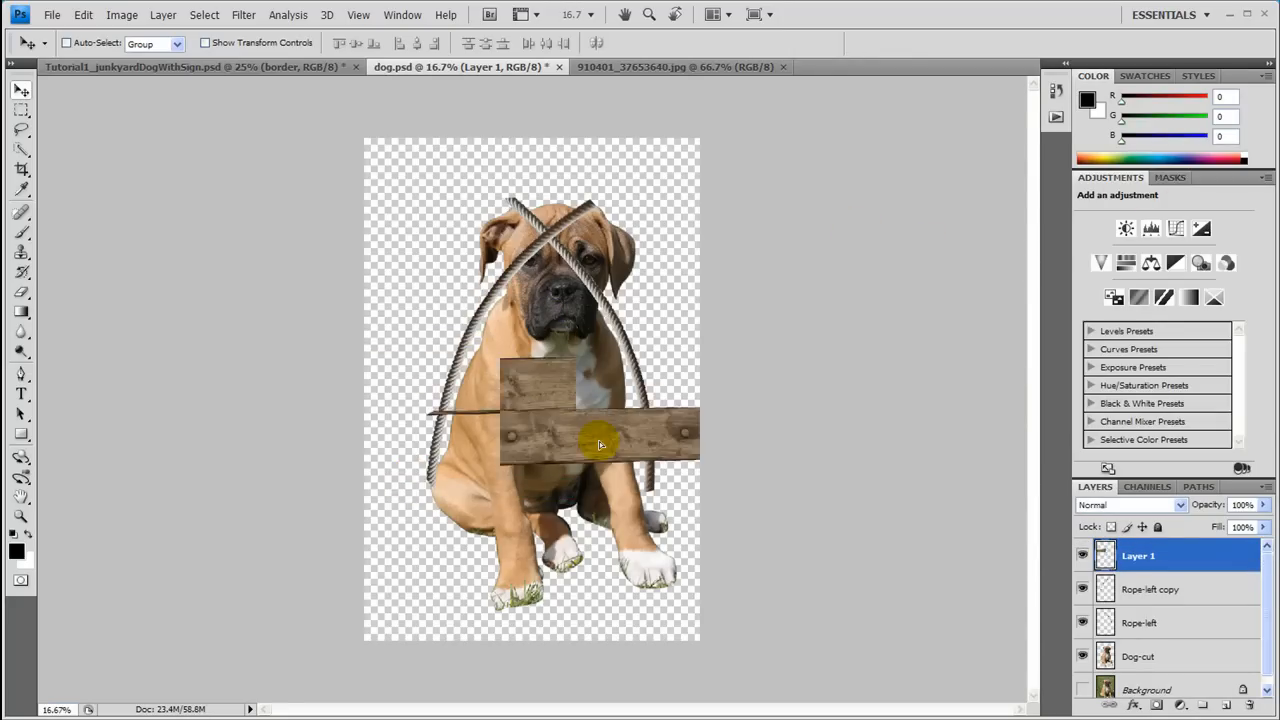
left_click_drag(600, 444, 560, 400)
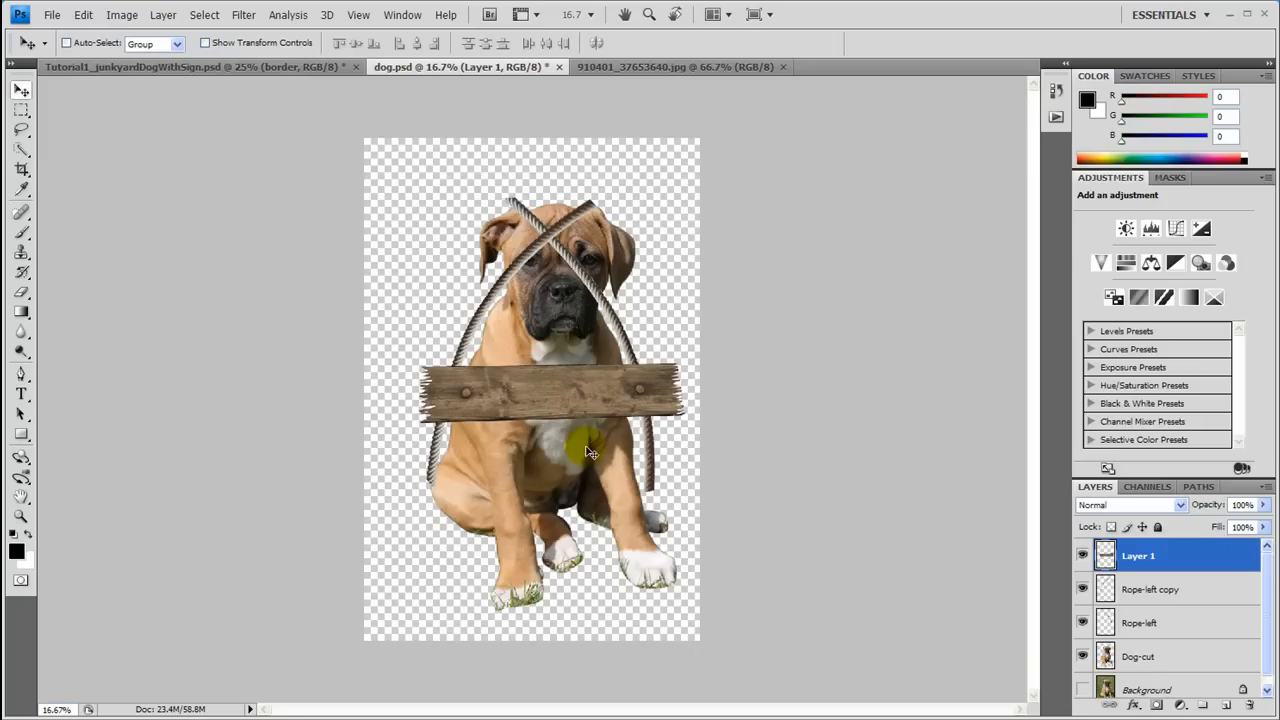
mouse_move(592, 456)
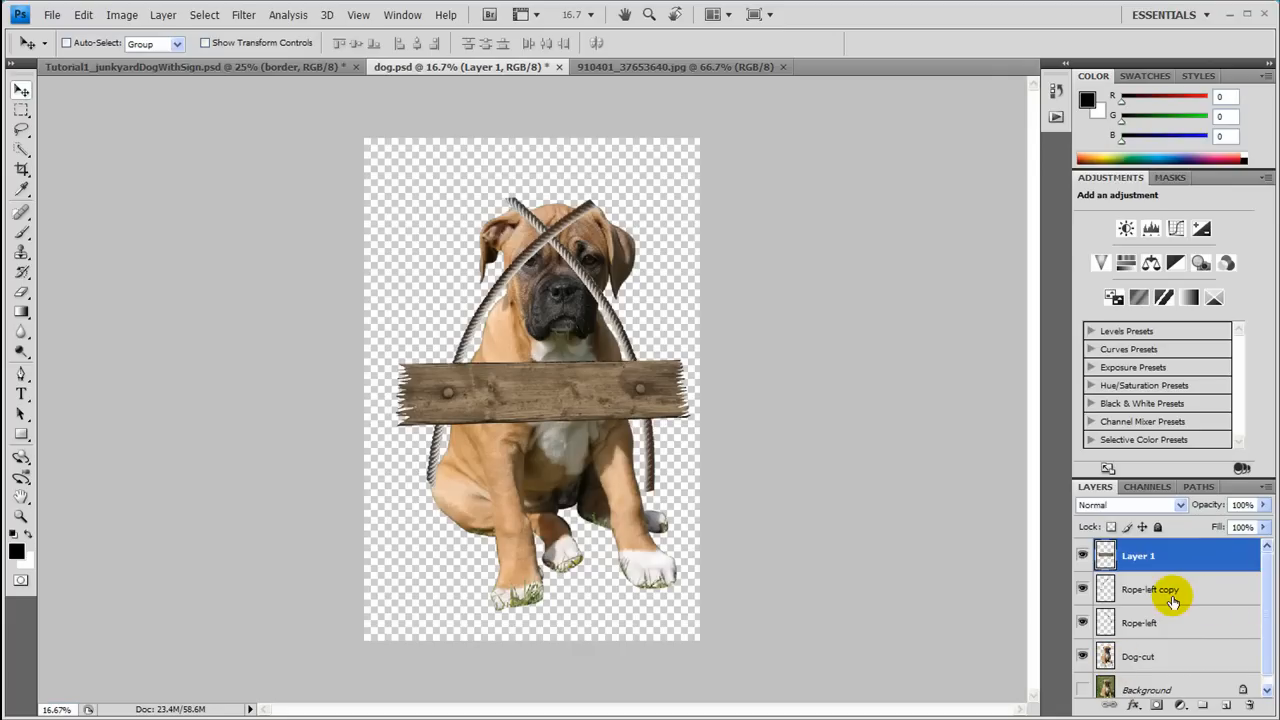
Rename the sign layer from Layer 1 to Board.
left_click(1138, 556)
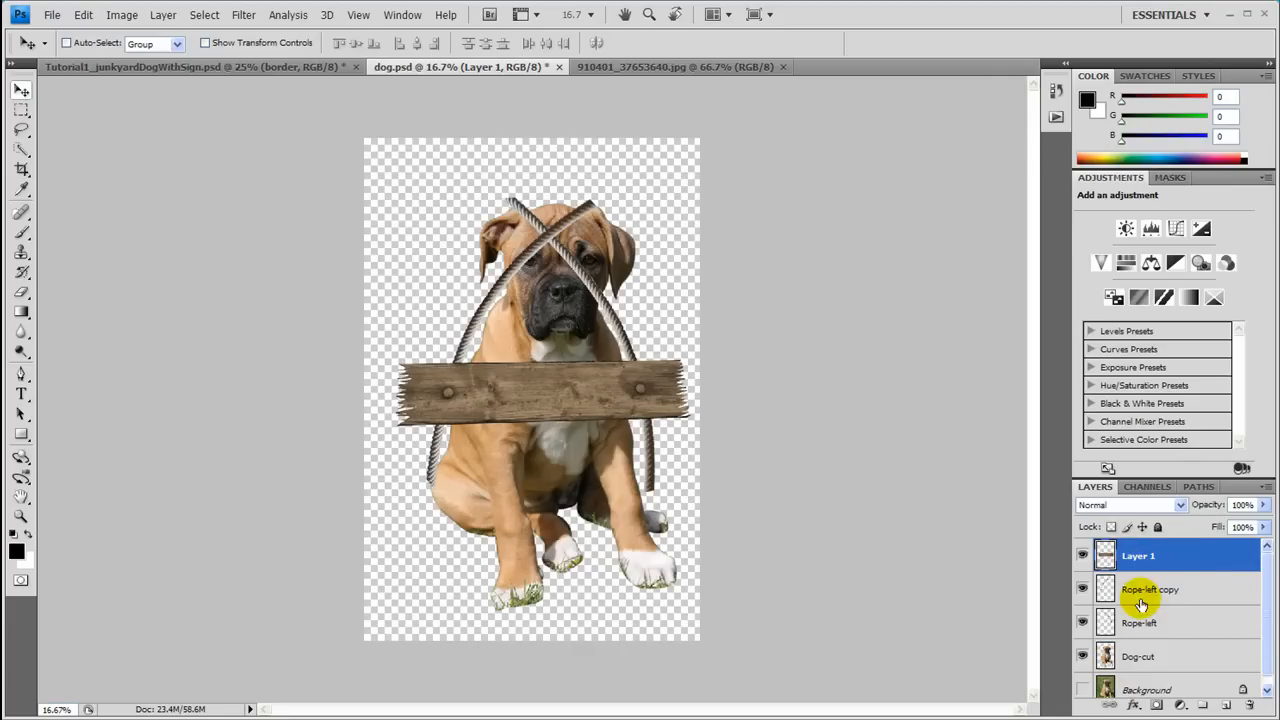
left_click(1138, 556)
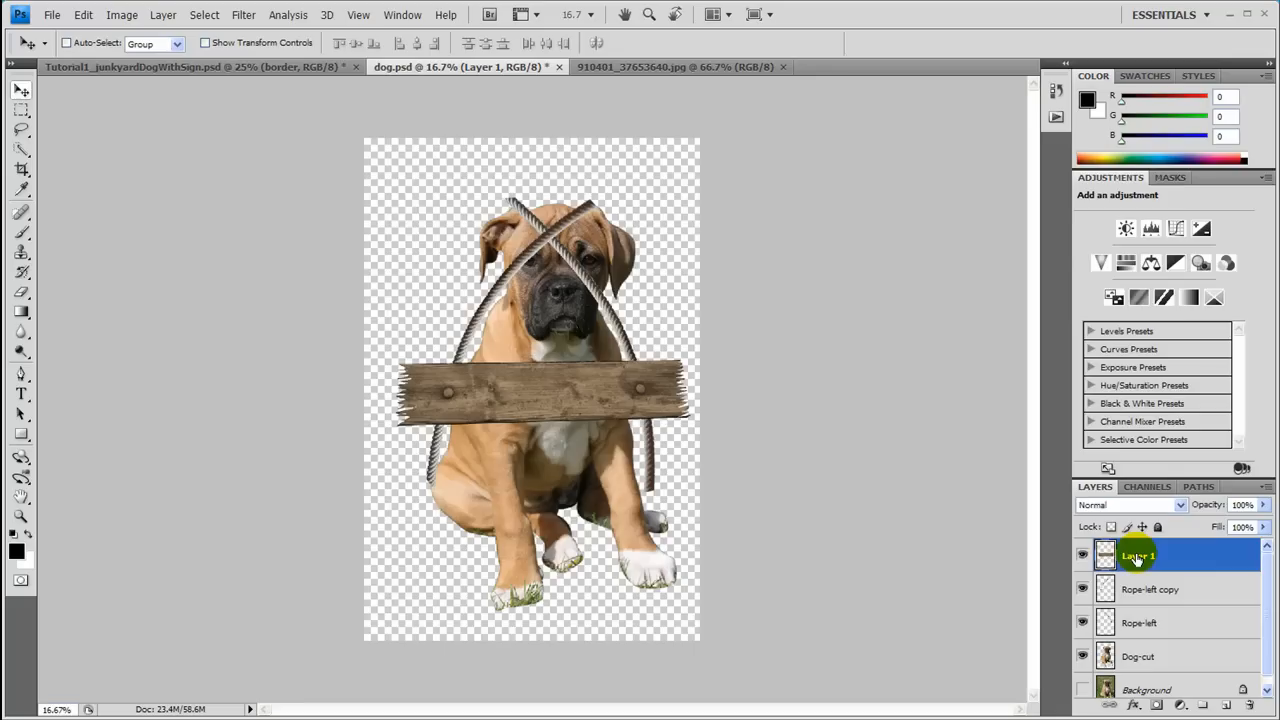
double_click(1138, 556)
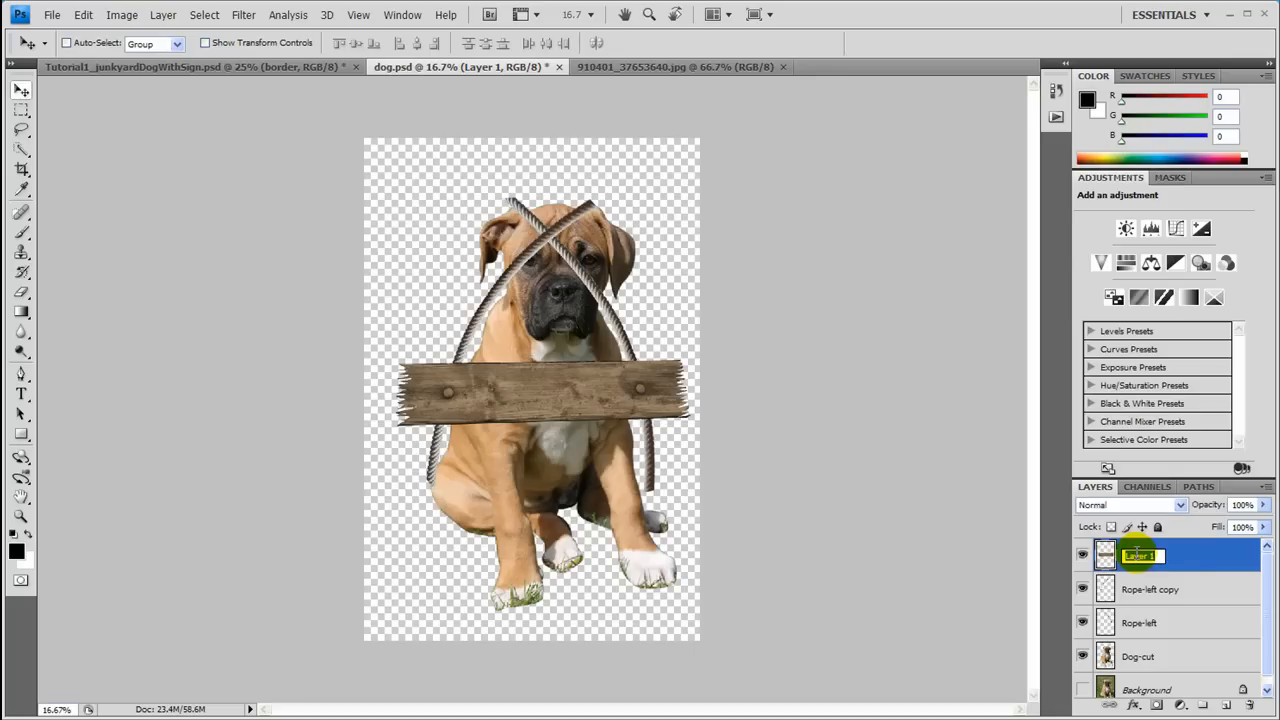
type("Board")
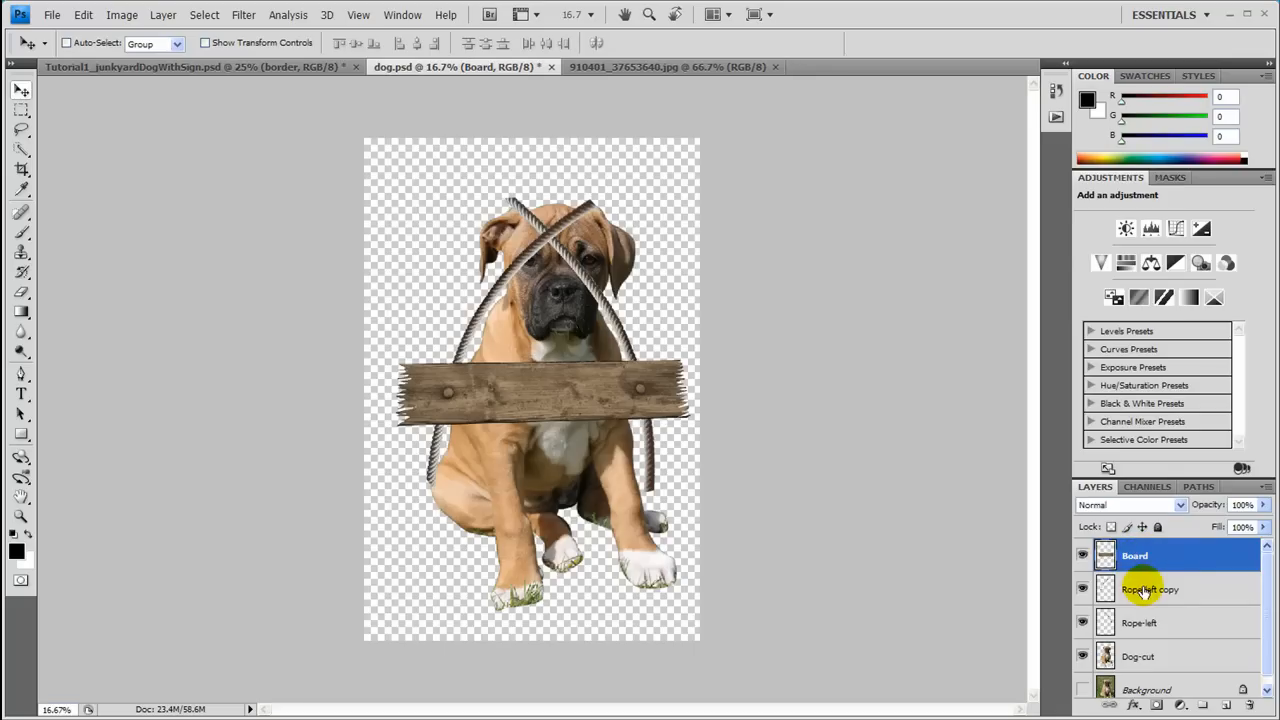
Rename the copied rope layer Rope-left and the original rope layer Rope-right.
left_click(1150, 588)
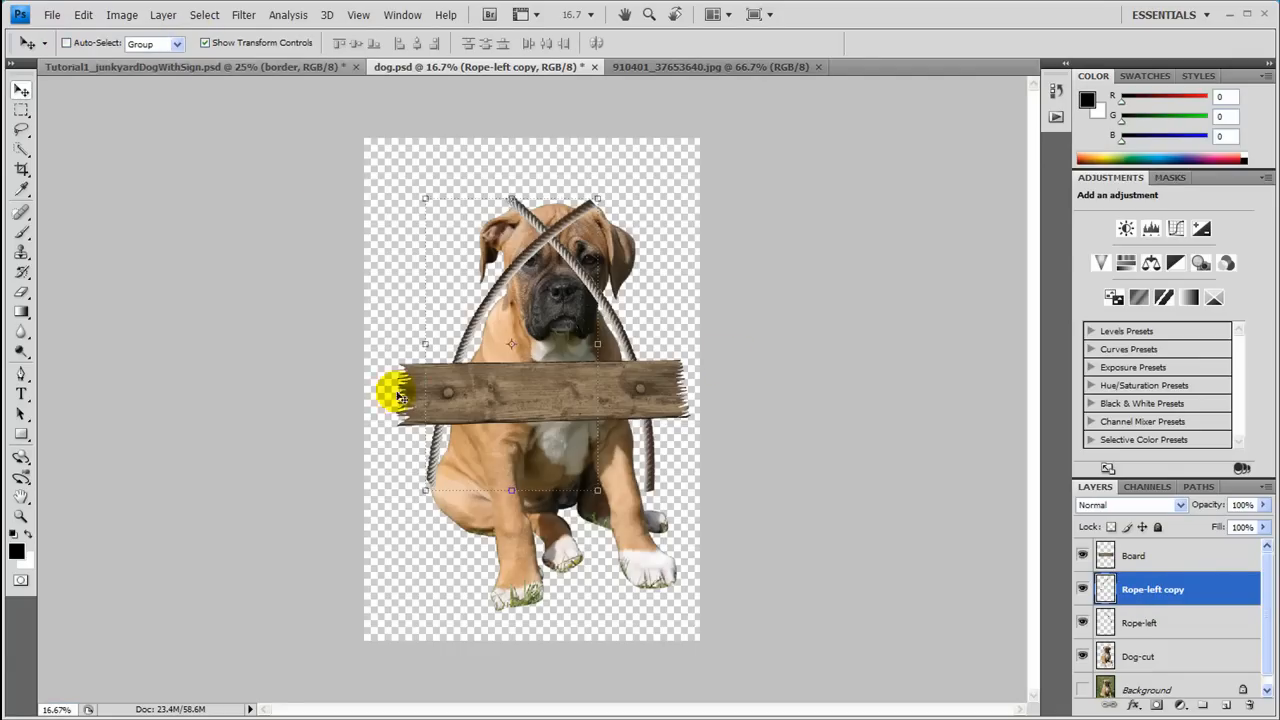
double_click(1152, 588)
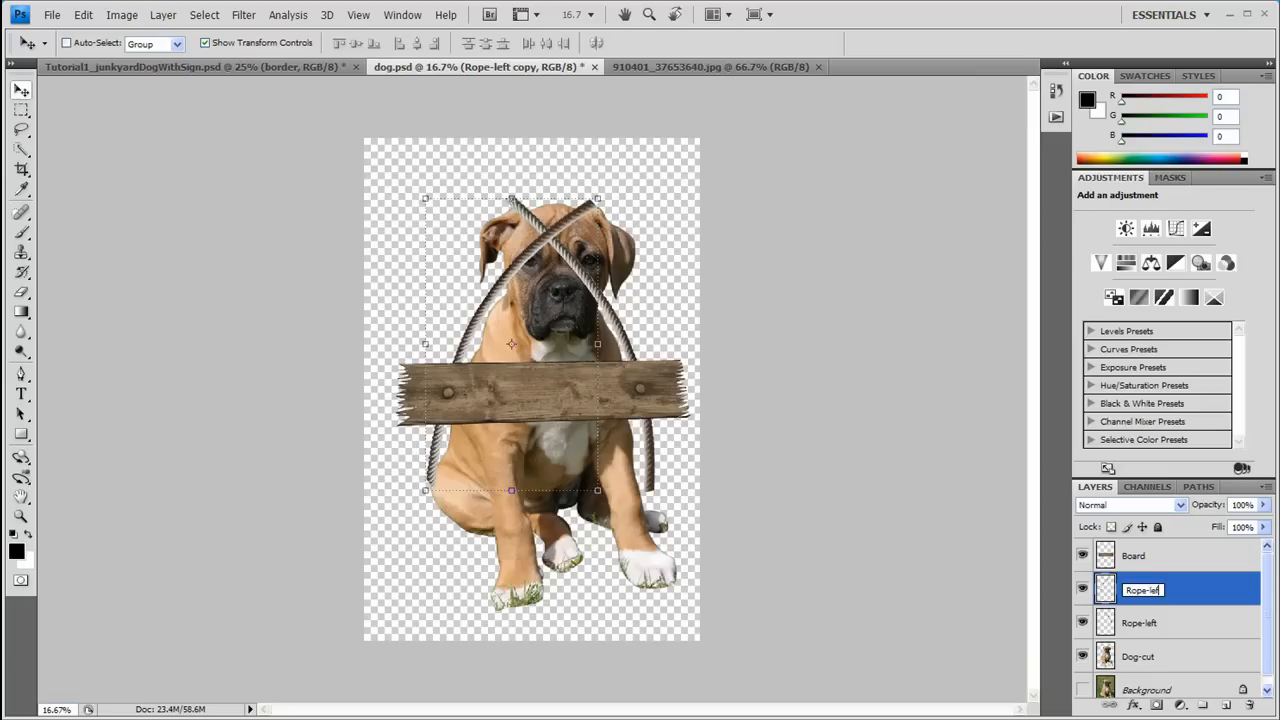
left_click(1150, 624)
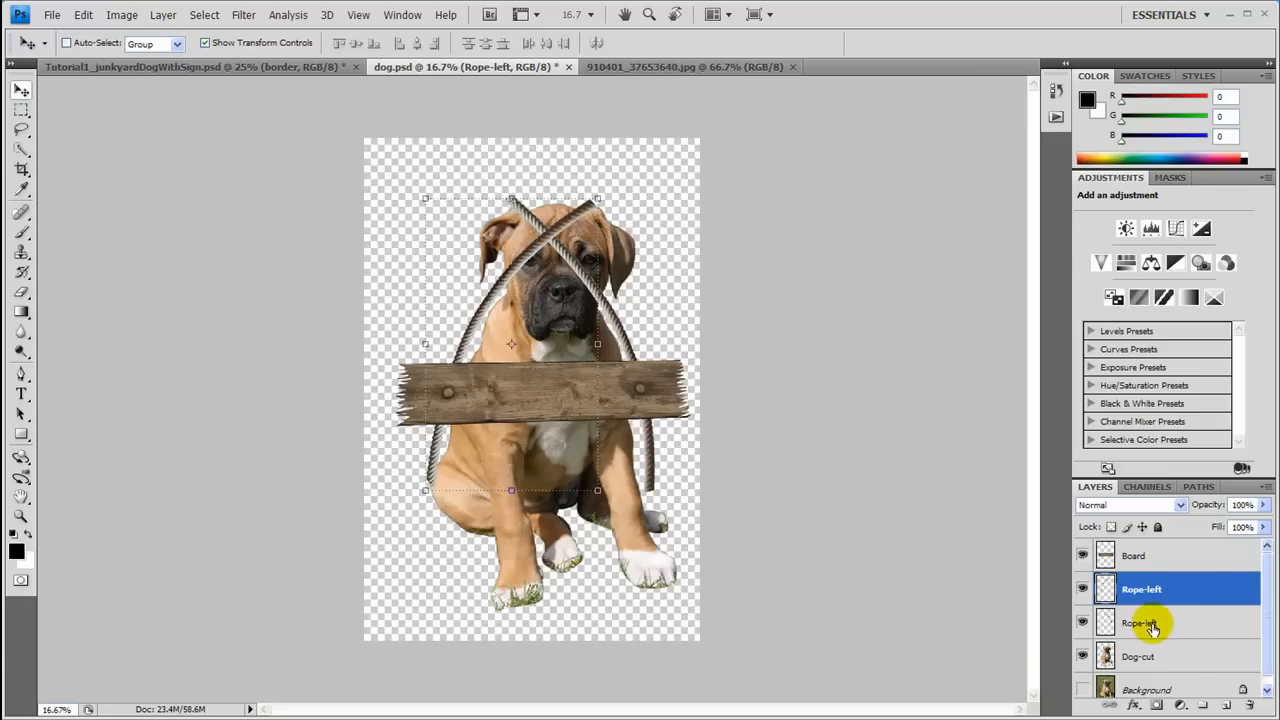
double_click(1140, 624)
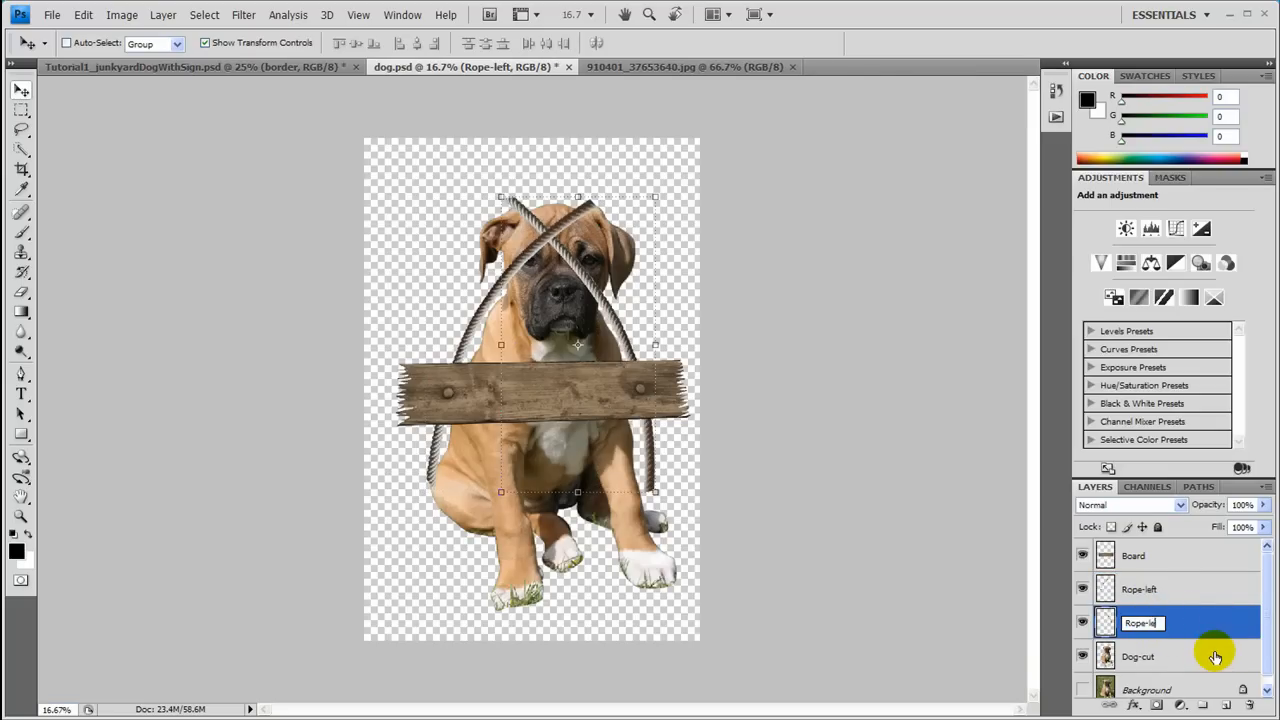
type("Rope-right")
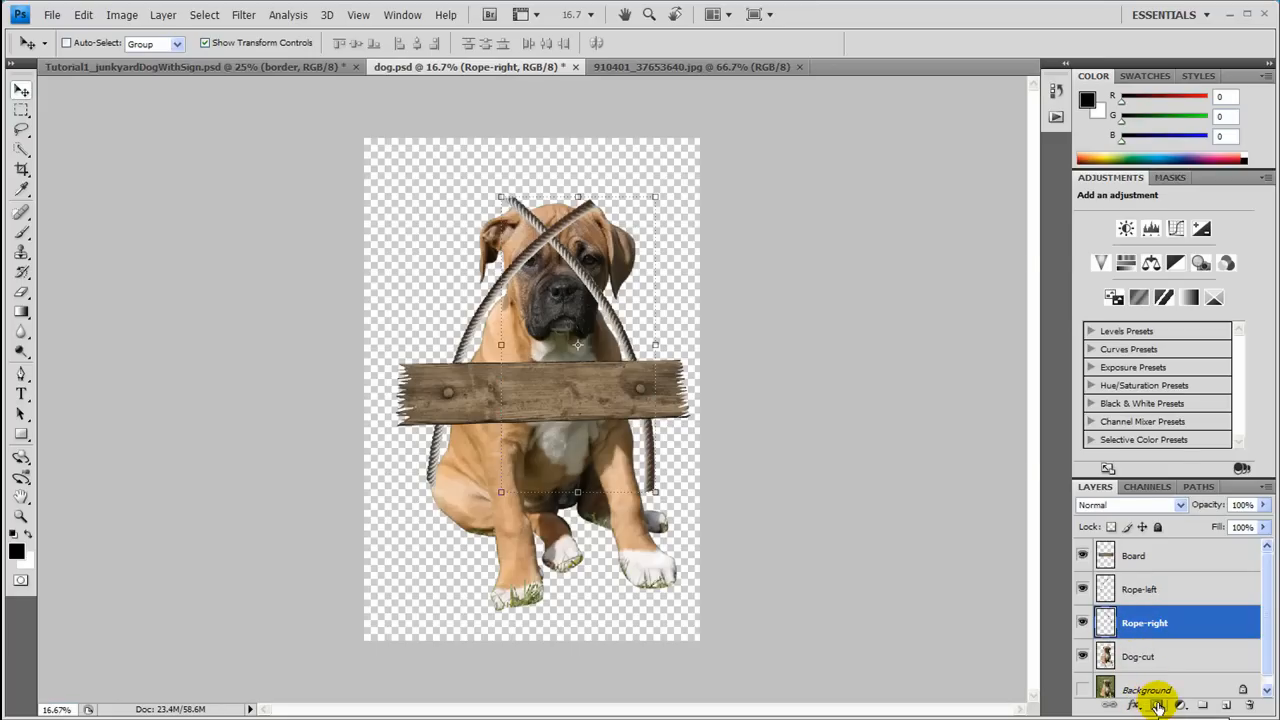
Add a layer mask to Rope-left and target that mask for painting.
left_click(1140, 588)
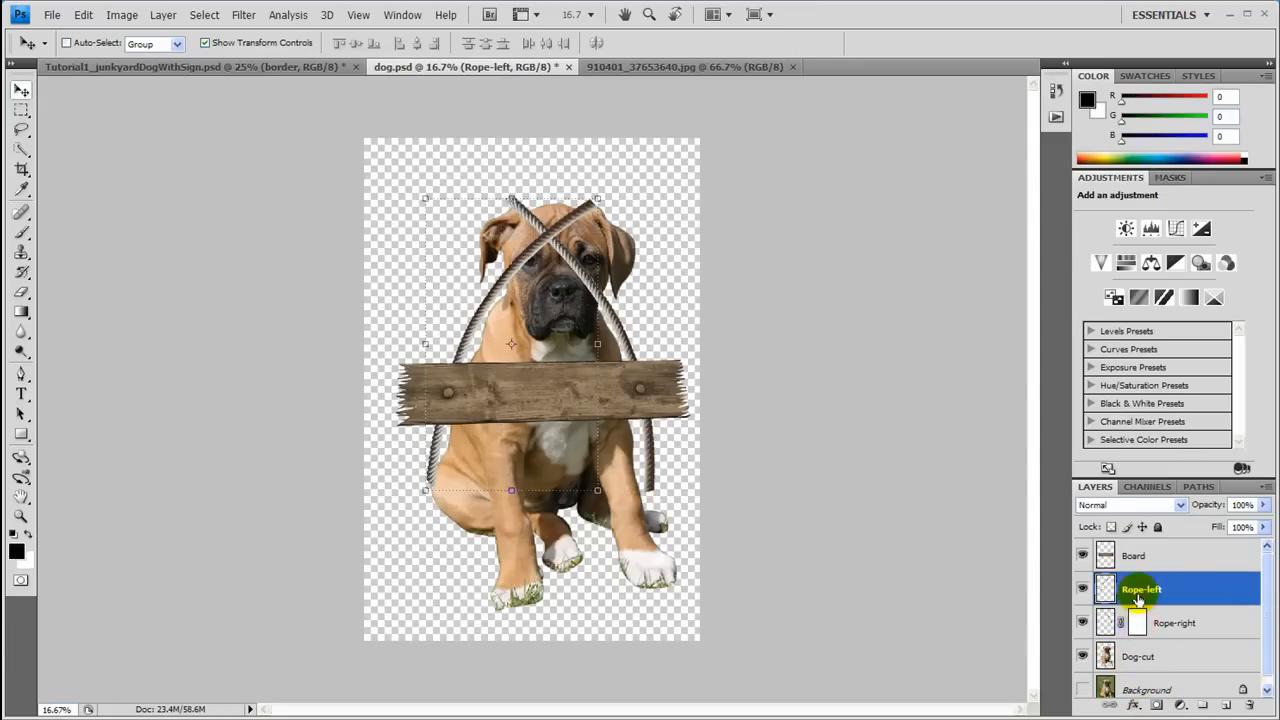
left_click(1156, 704)
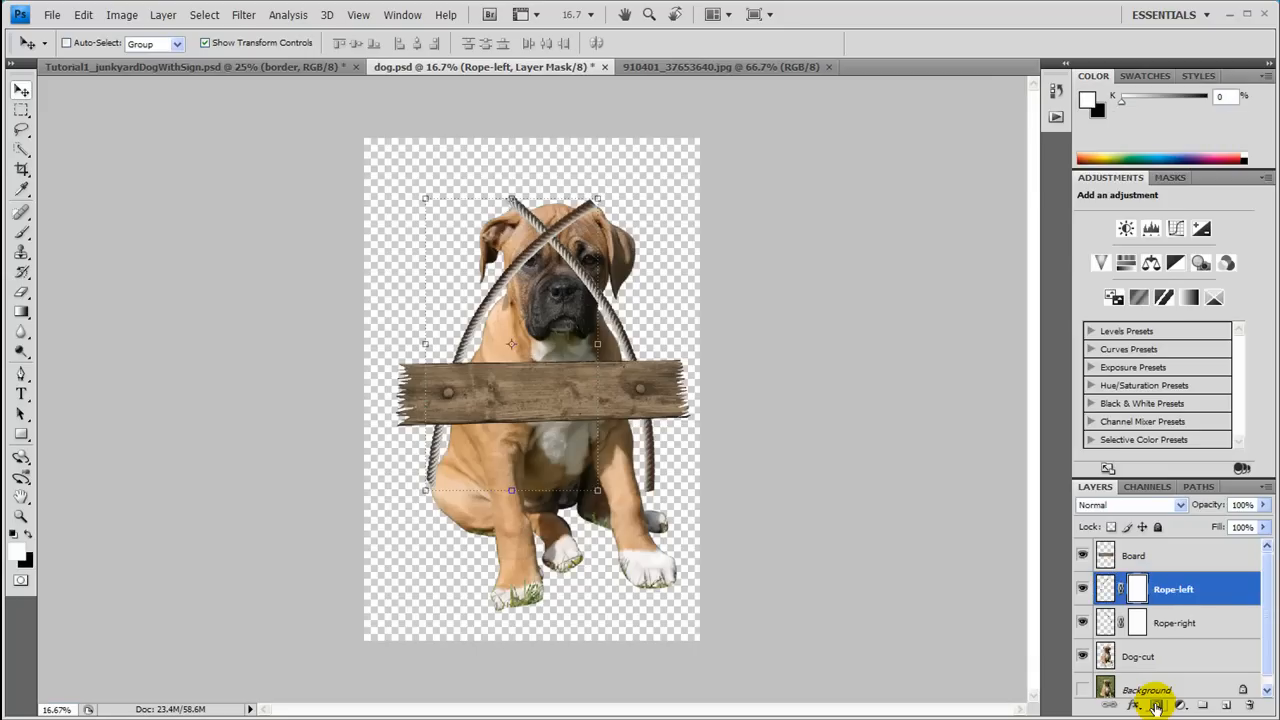
mouse_move(738, 584)
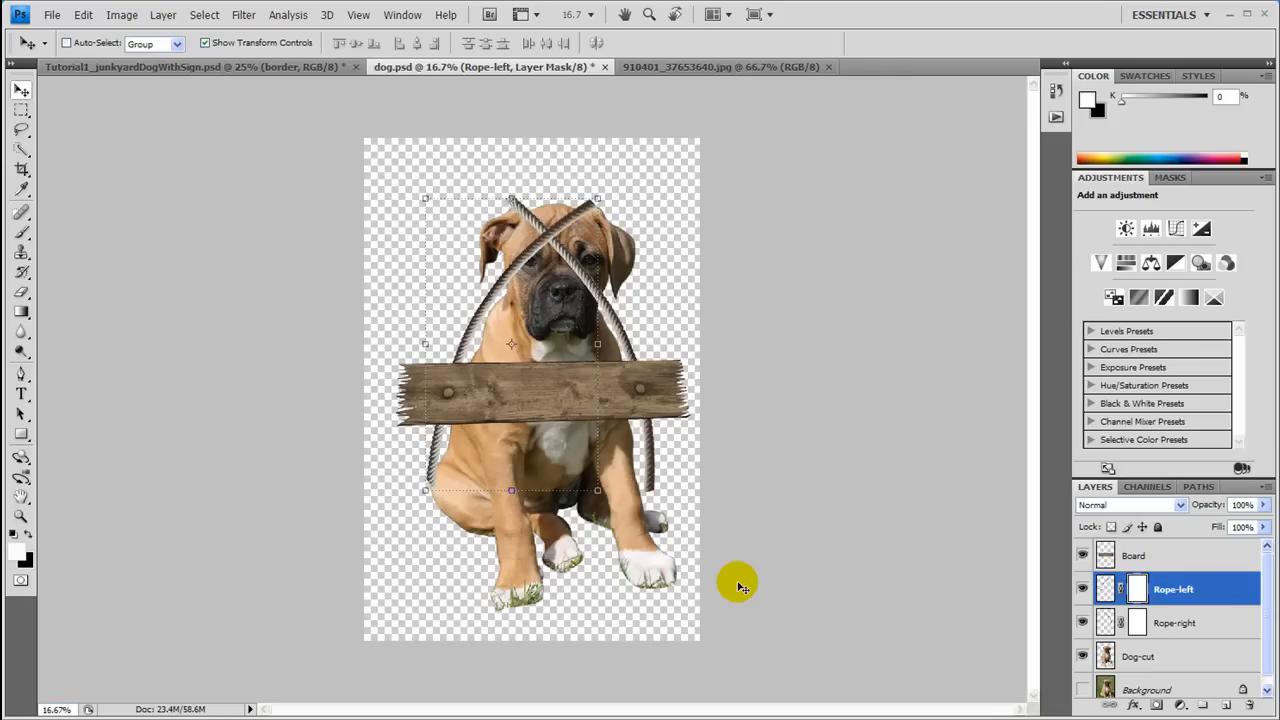
mouse_move(750, 516)
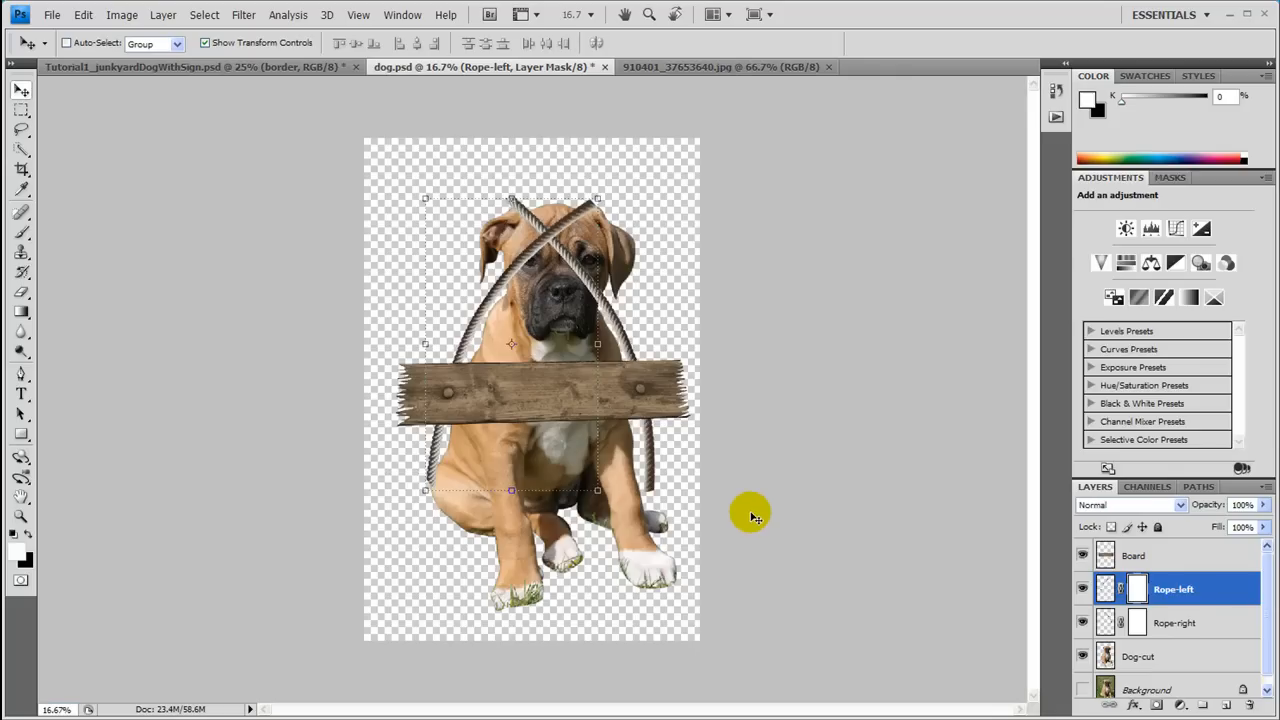
mouse_move(750, 540)
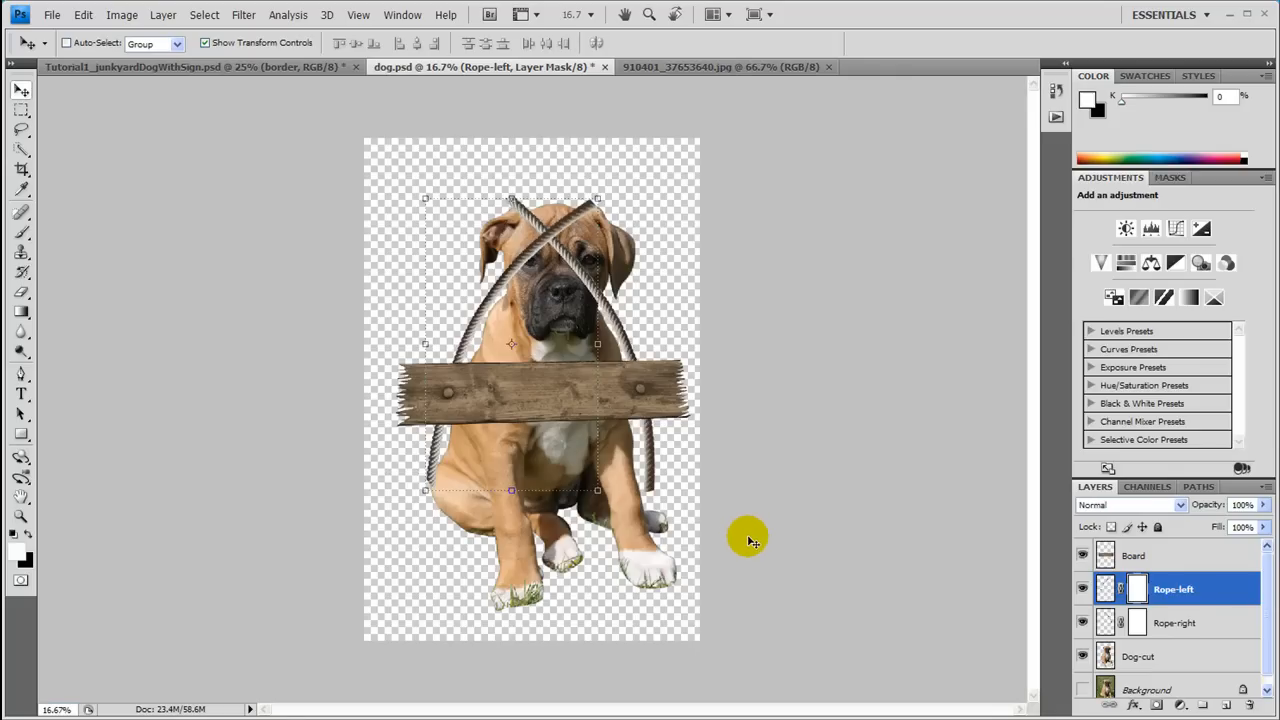
mouse_move(750, 540)
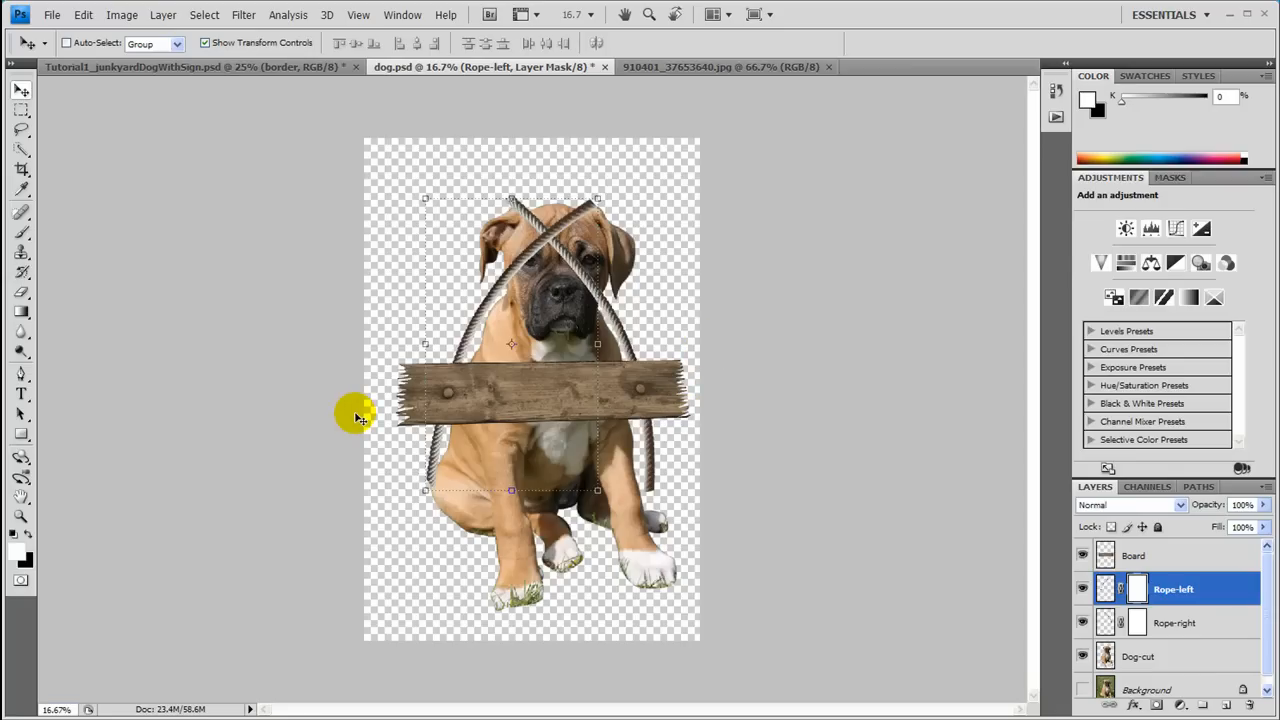
mouse_move(246, 496)
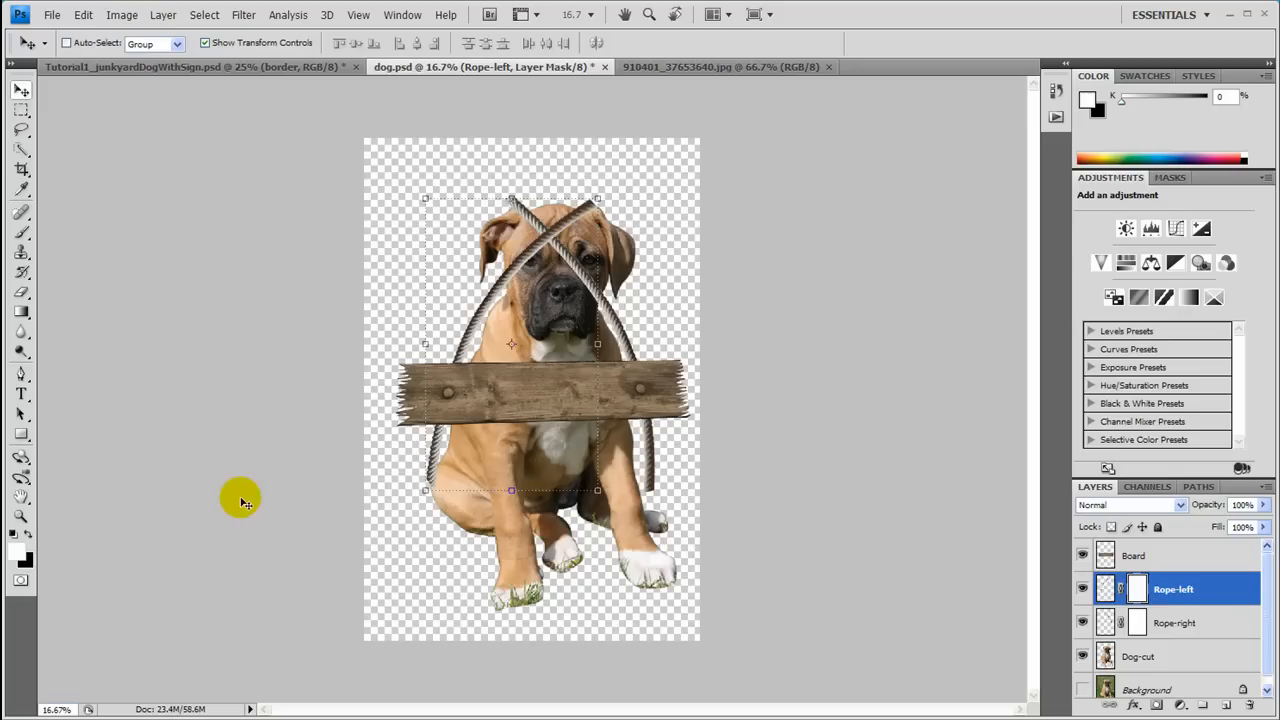
left_click(1104, 588)
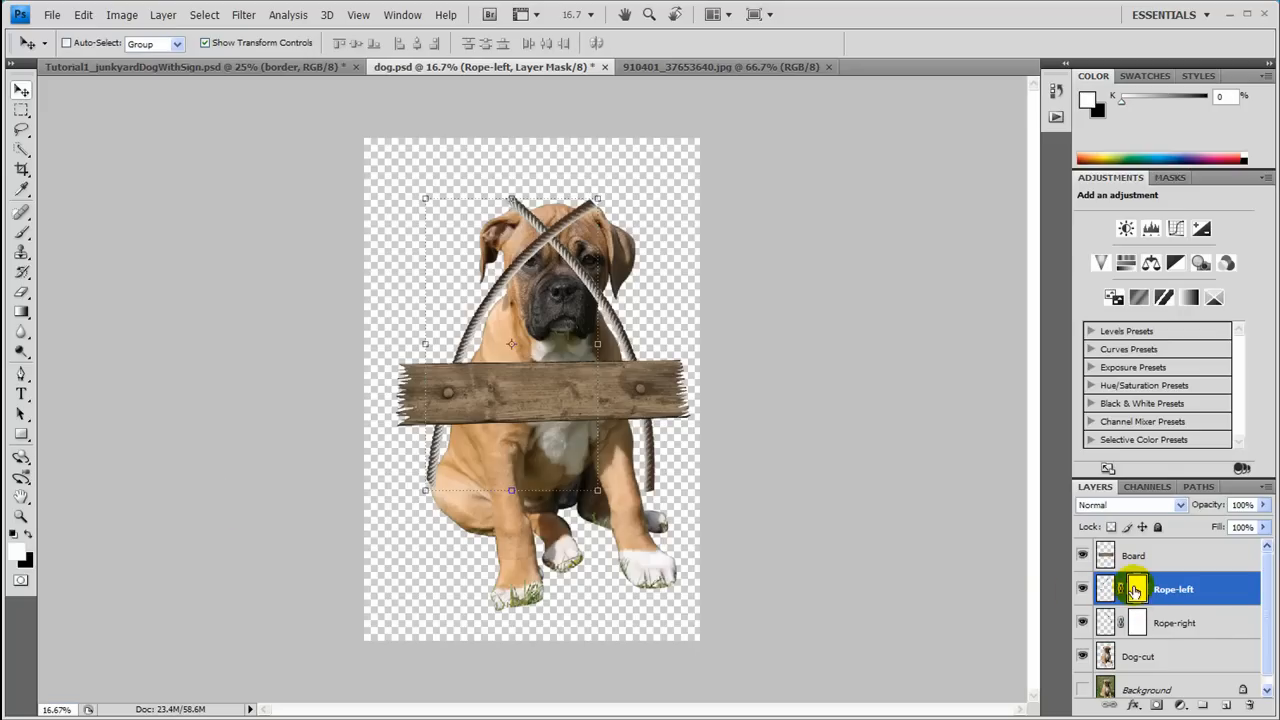
mouse_move(1136, 588)
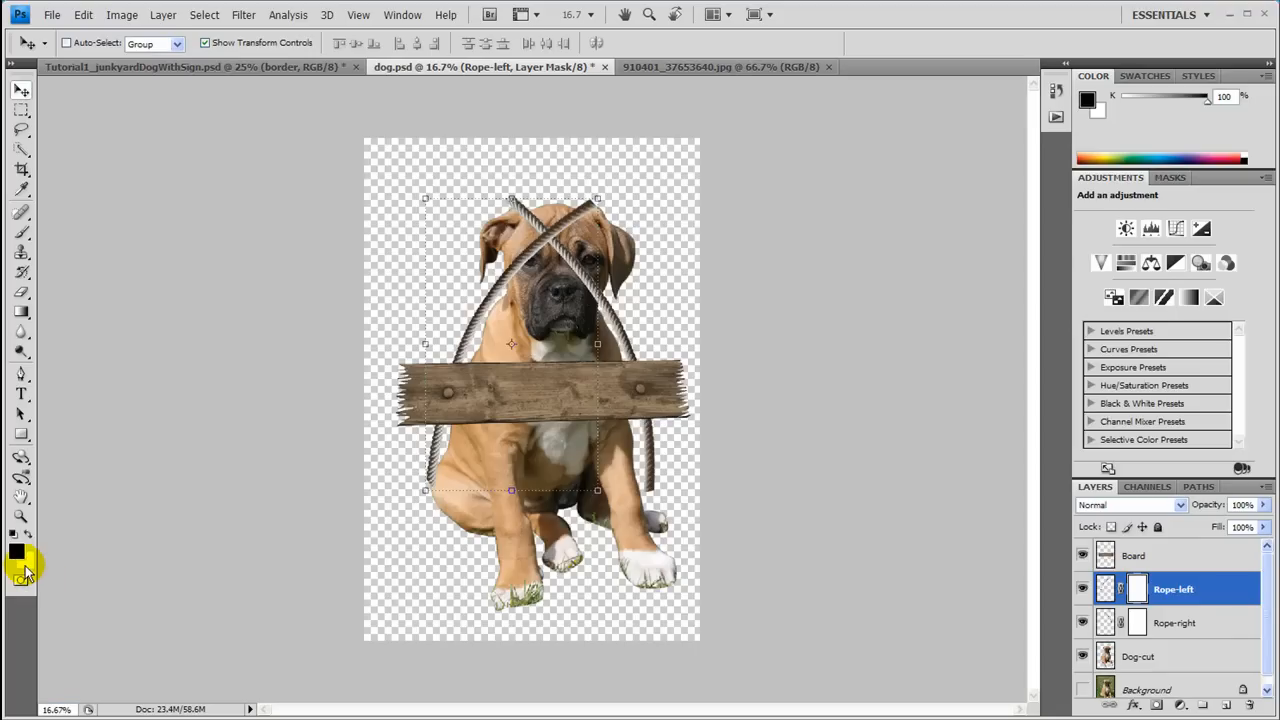
mouse_move(18, 568)
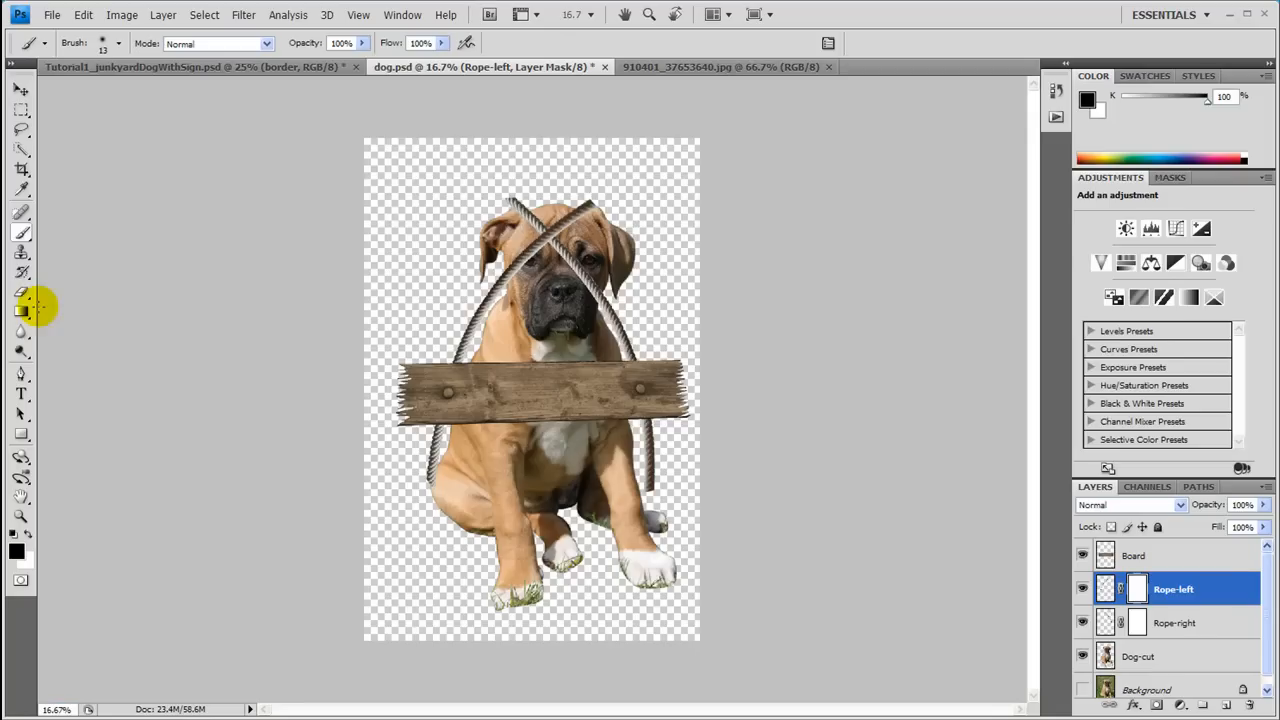
mouse_move(238, 322)
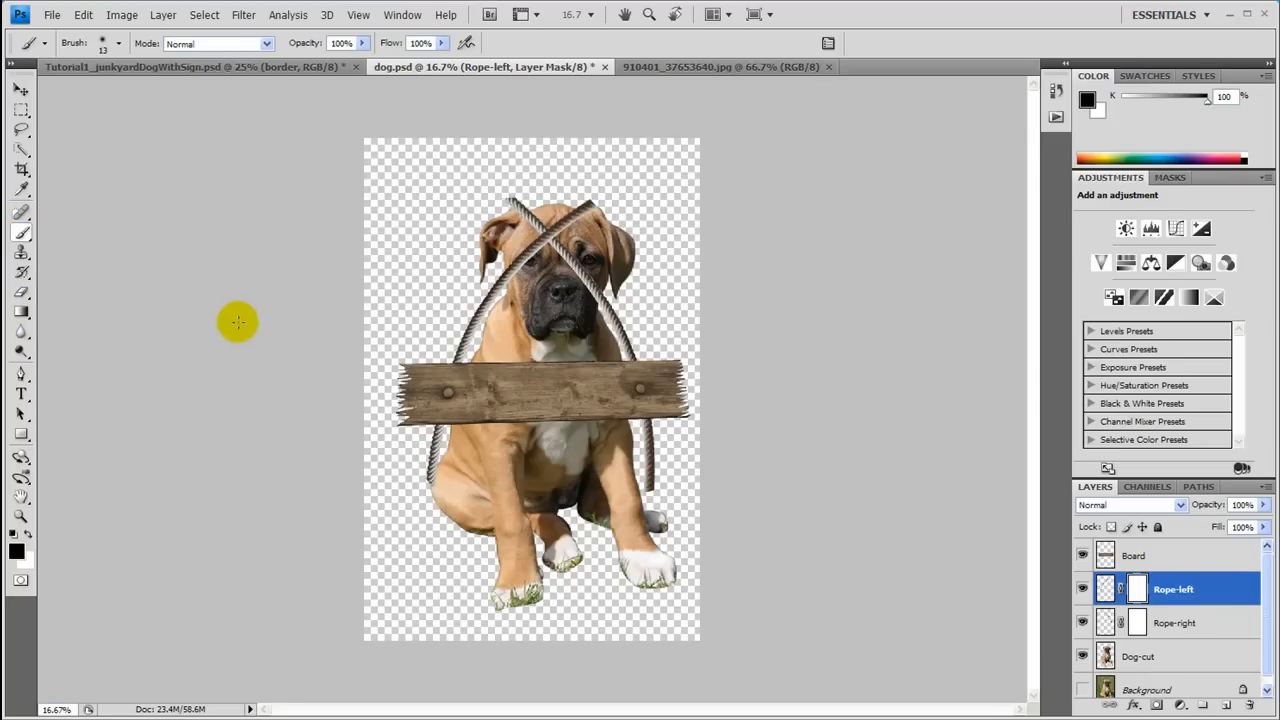
mouse_move(356, 390)
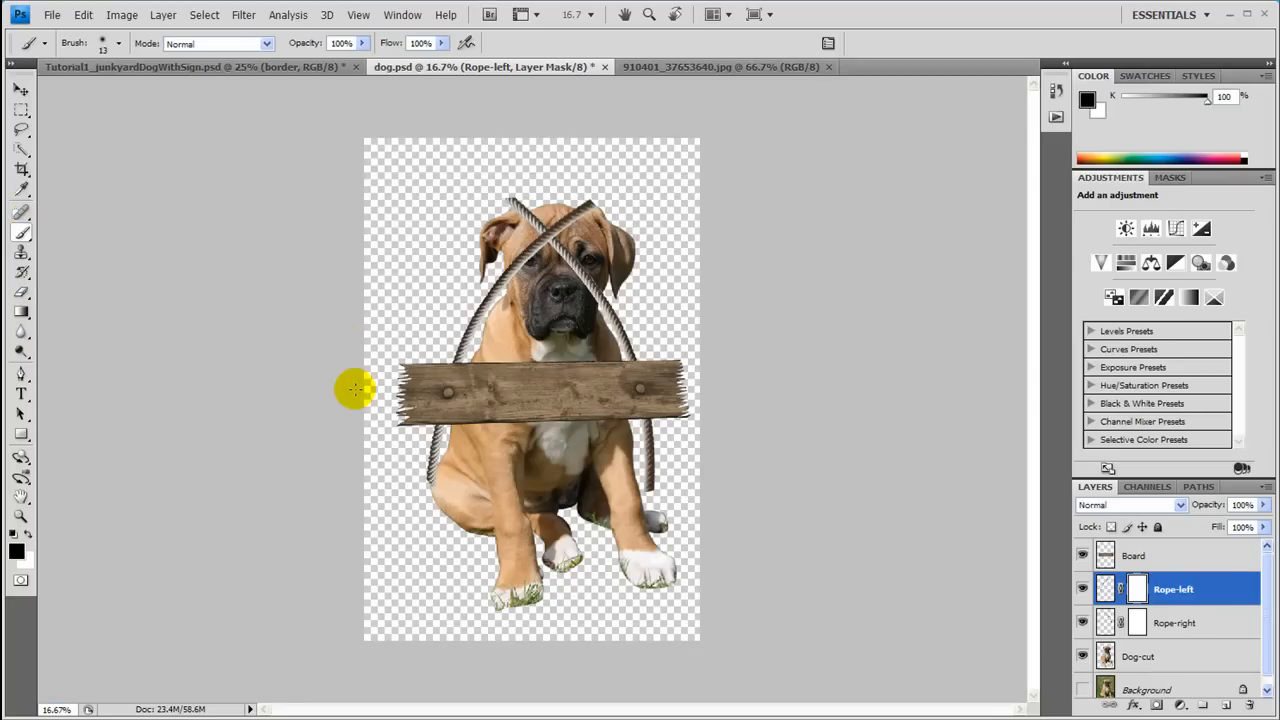
mouse_move(116, 88)
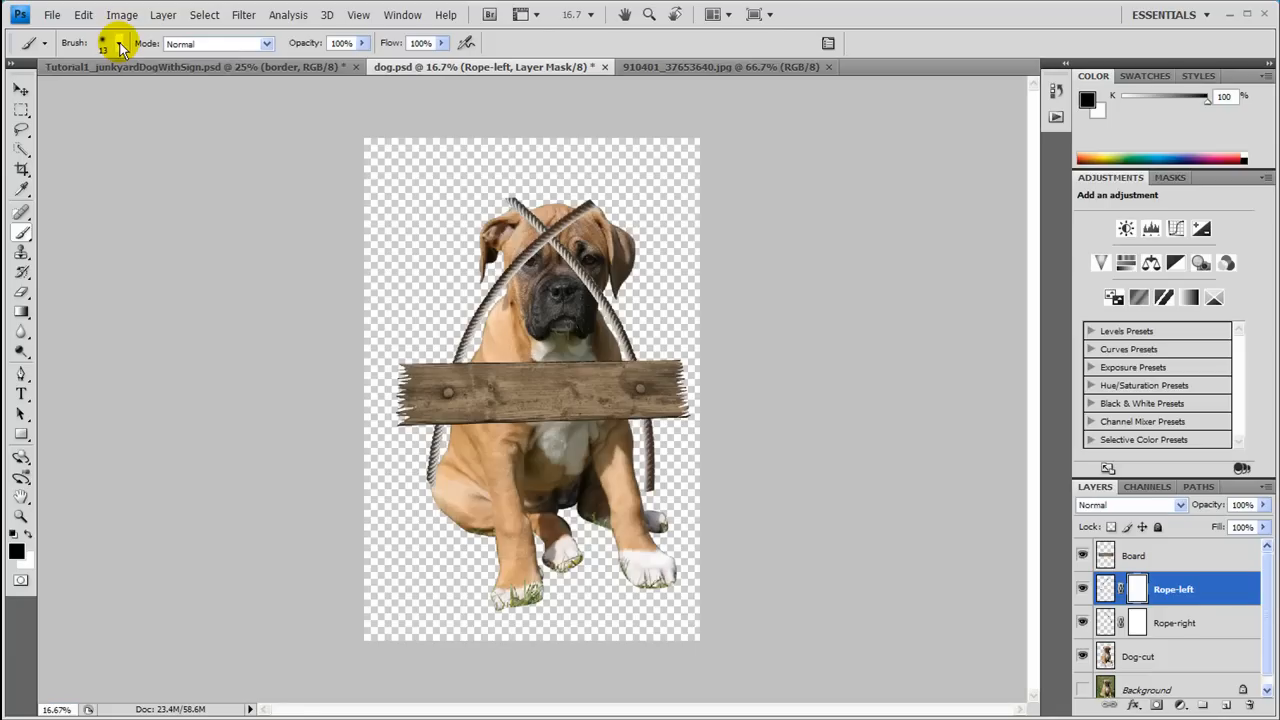
Enlarge the brush with 0% hardness and start hiding the left rope below the sign.
left_click(118, 44)
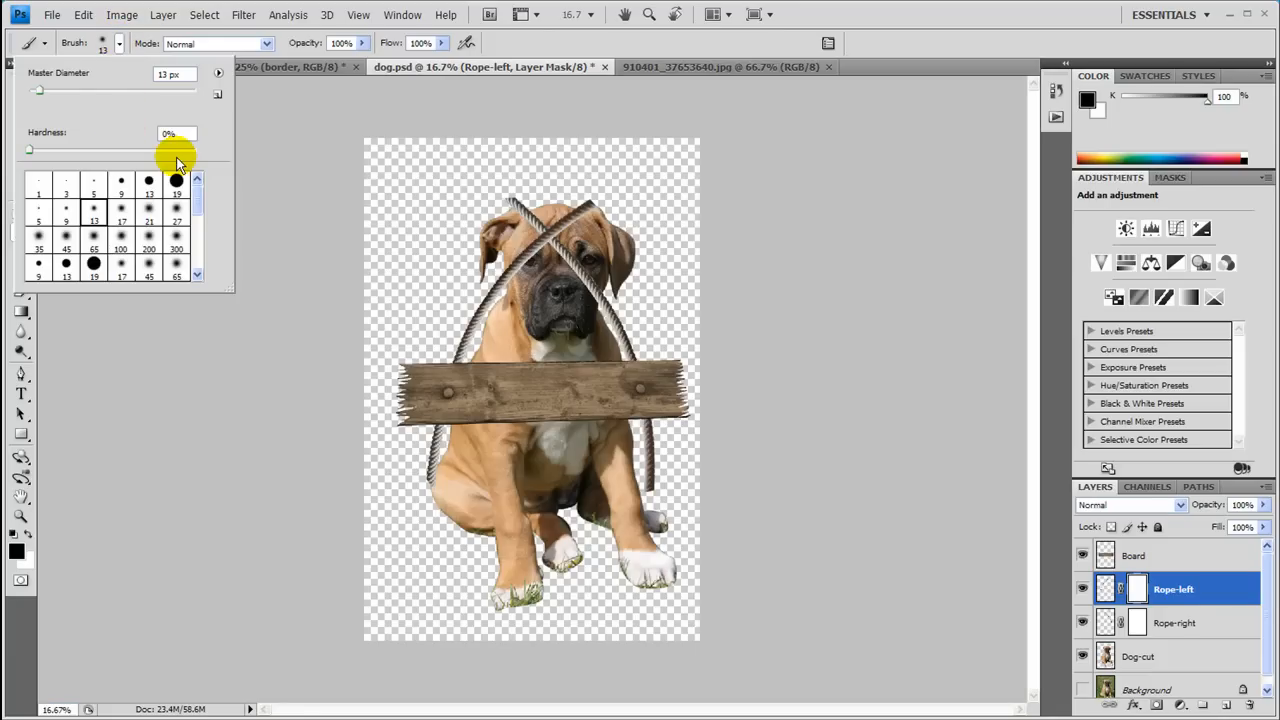
mouse_move(40, 96)
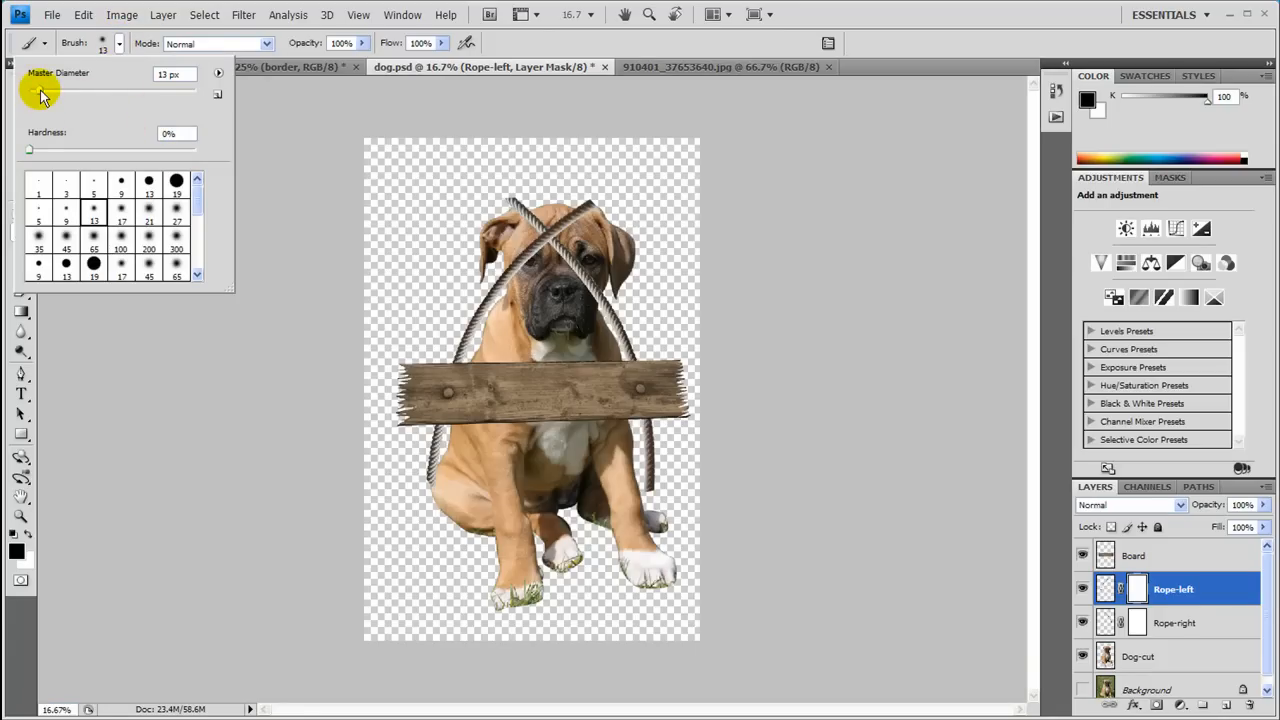
left_click_drag(44, 90, 104, 90)
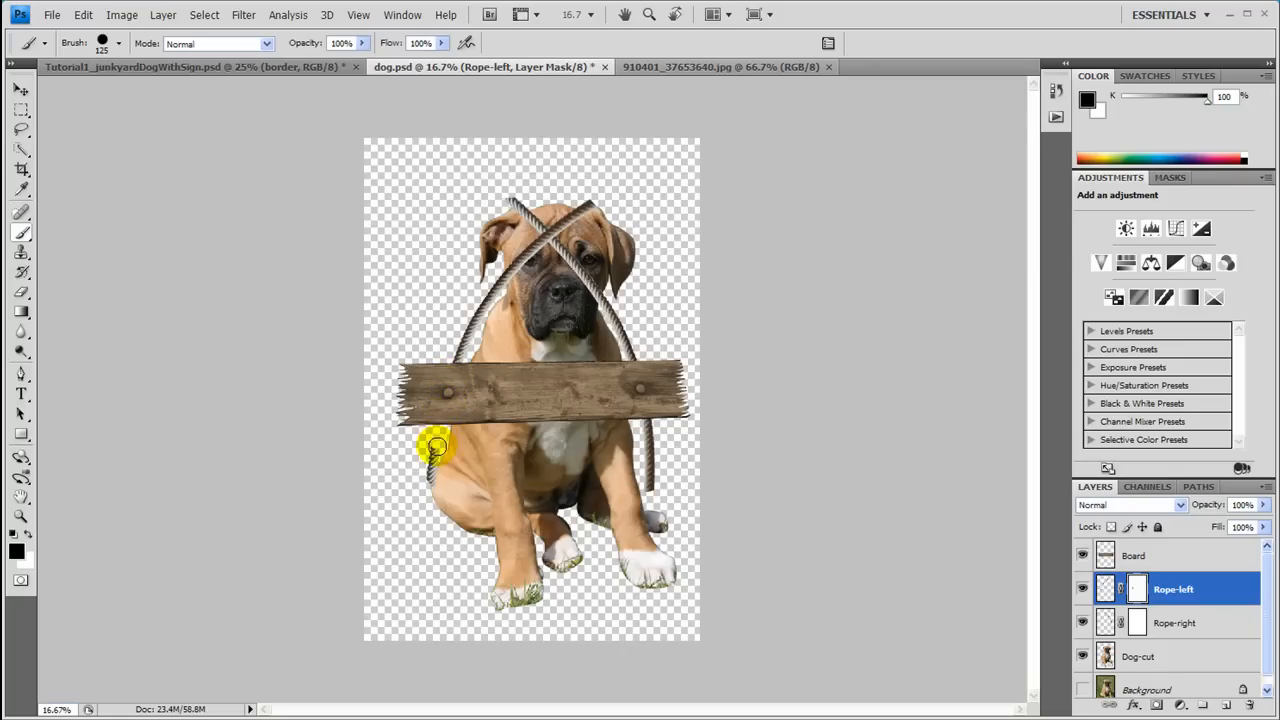
left_click_drag(436, 448, 444, 380)
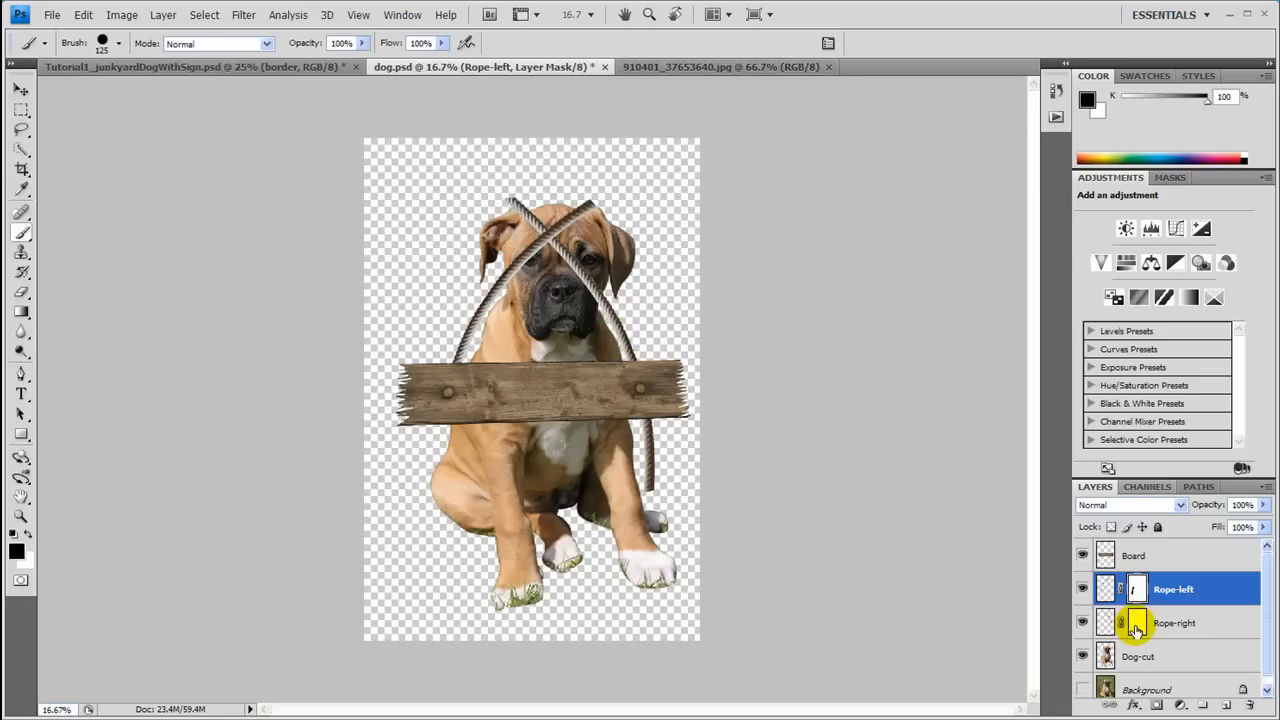
Target the Rope-right layer's mask for painting.
left_click(1176, 622)
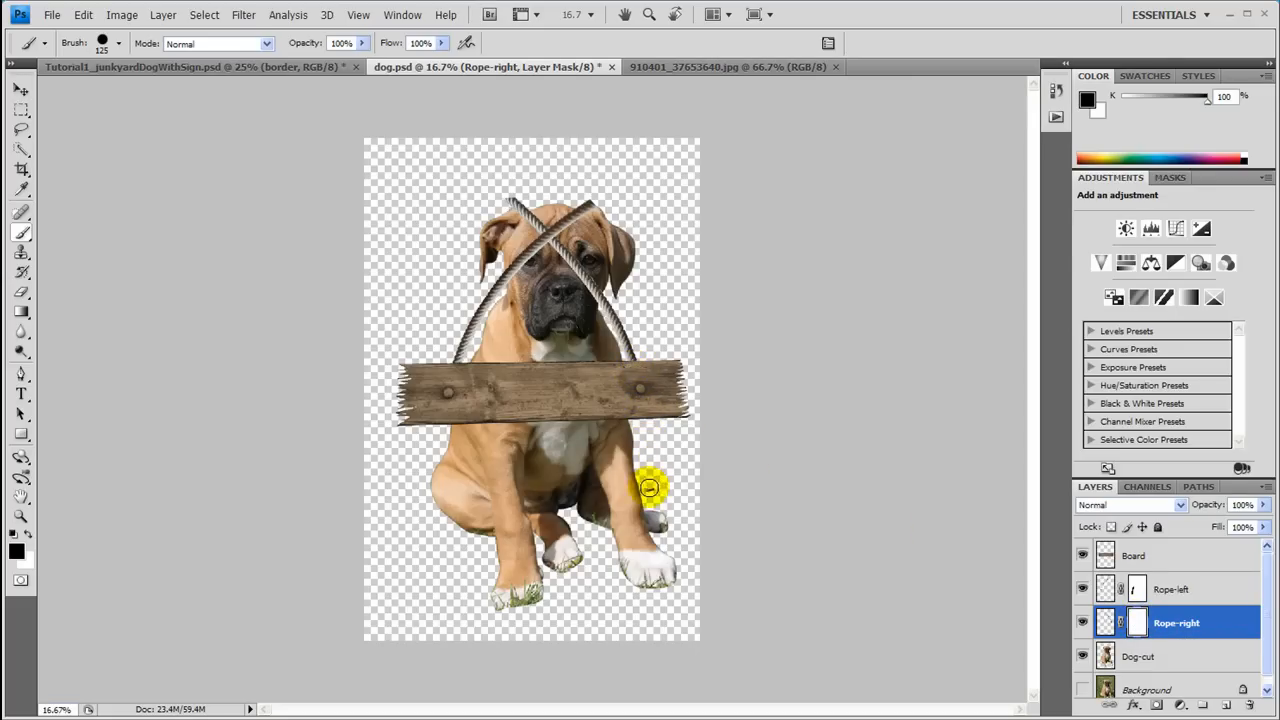
mouse_move(464, 270)
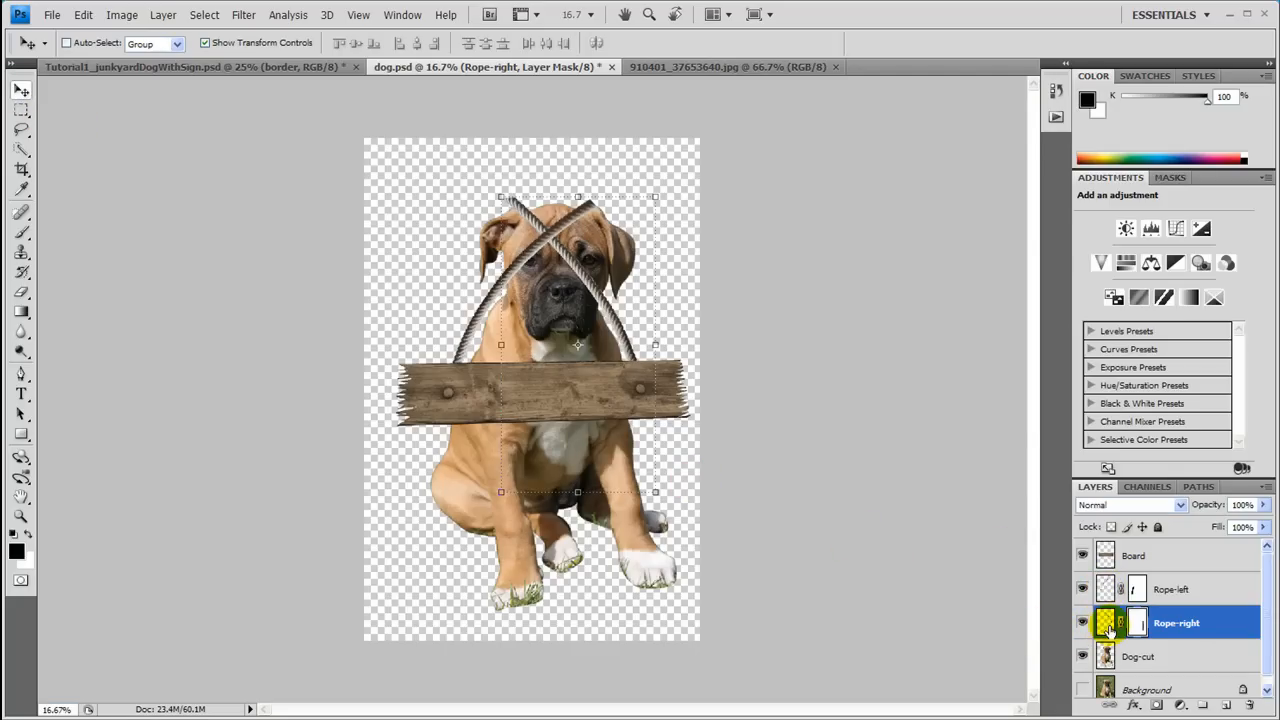
Target the Rope-right layer mask to hide the rope end below the sign.
left_click(1108, 622)
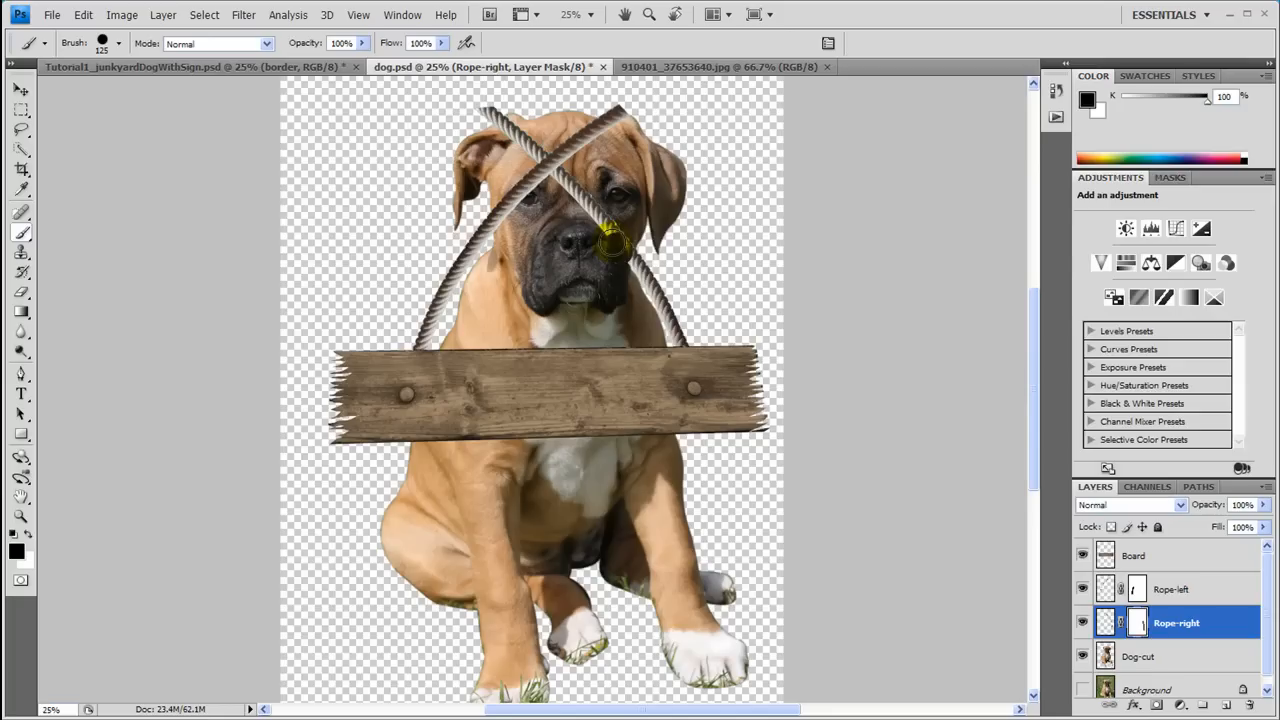
Paint black on the Rope-right mask where the rope crosses the puppy's head, then target Rope-left.
left_click_drag(608, 240, 540, 156)
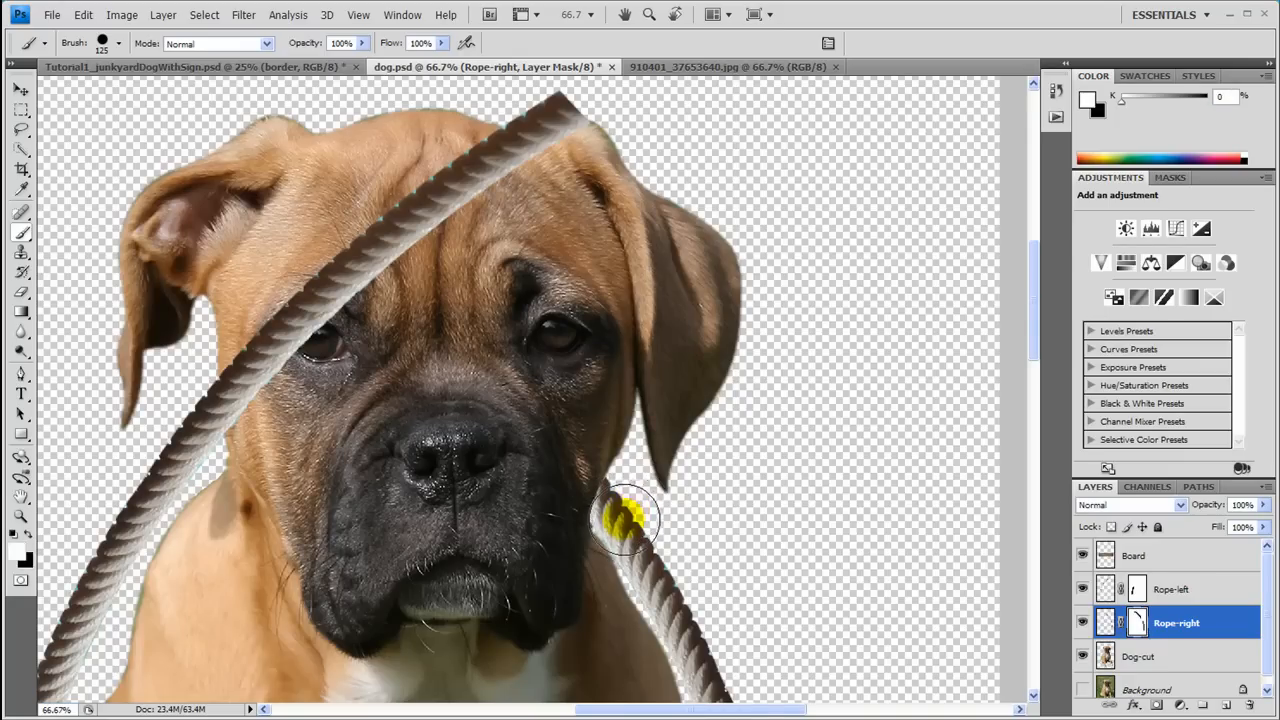
left_click_drag(624, 516, 420, 516)
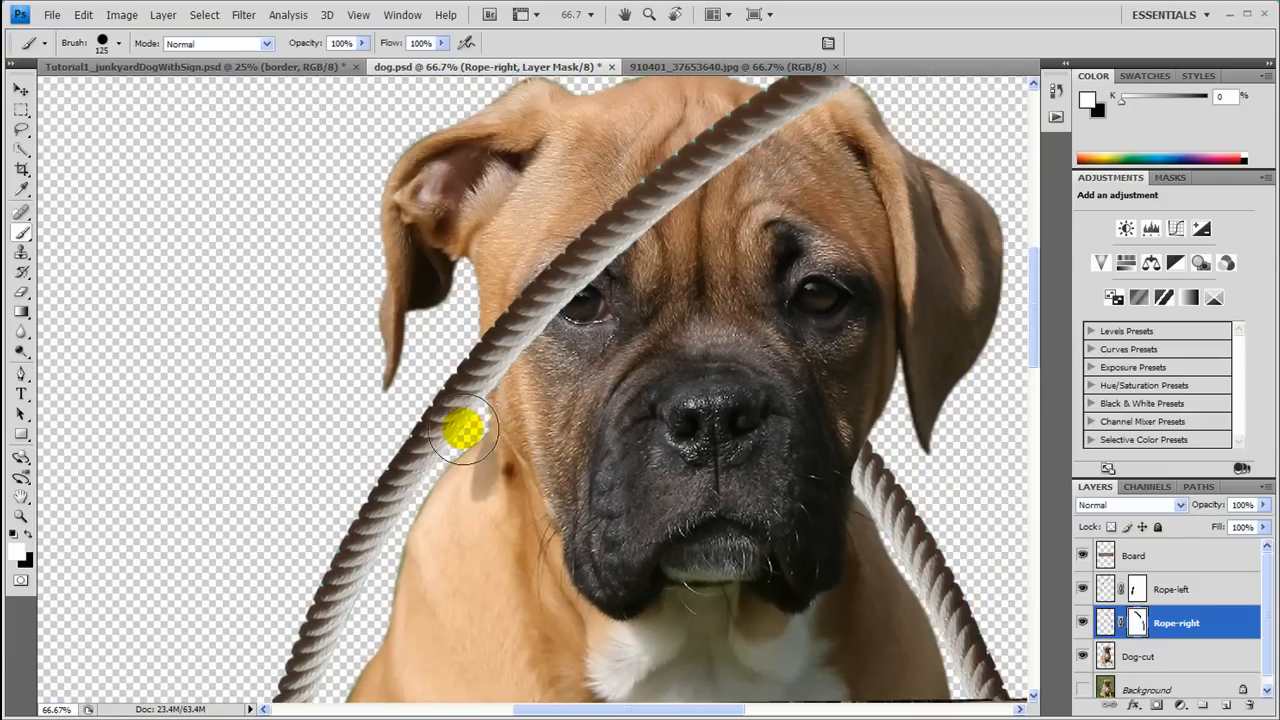
left_click(1174, 588)
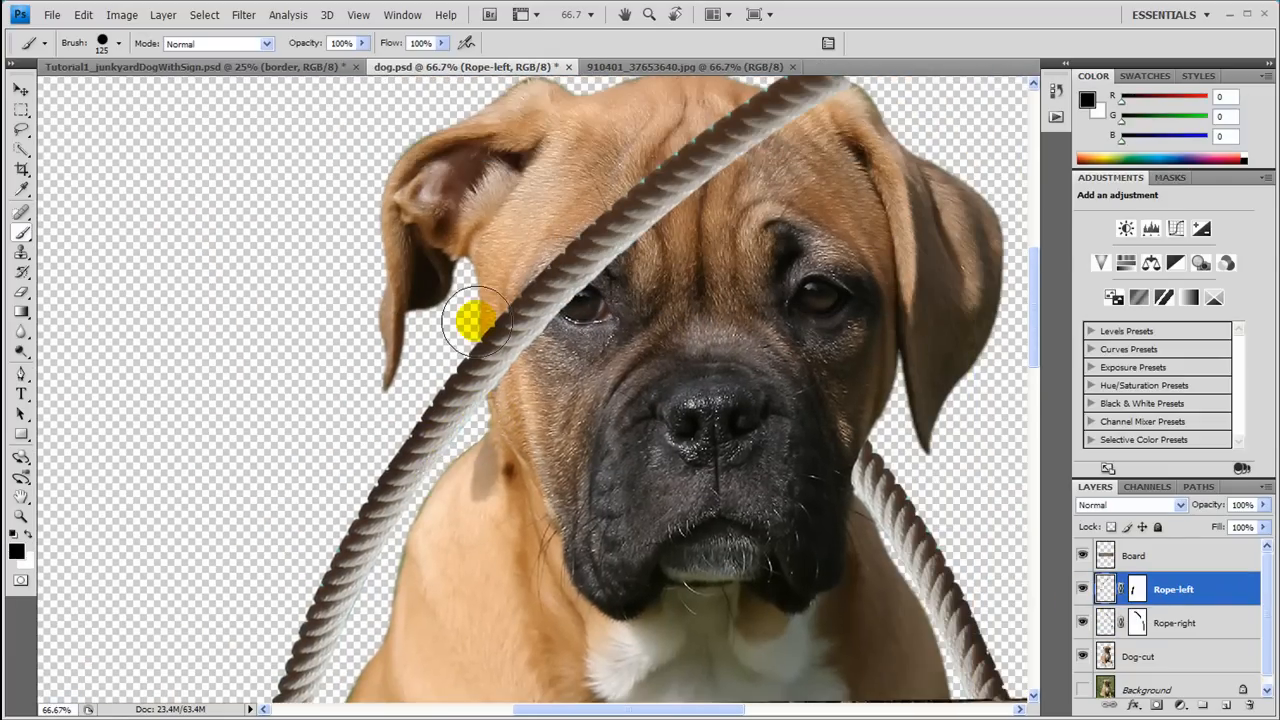
mouse_move(56, 210)
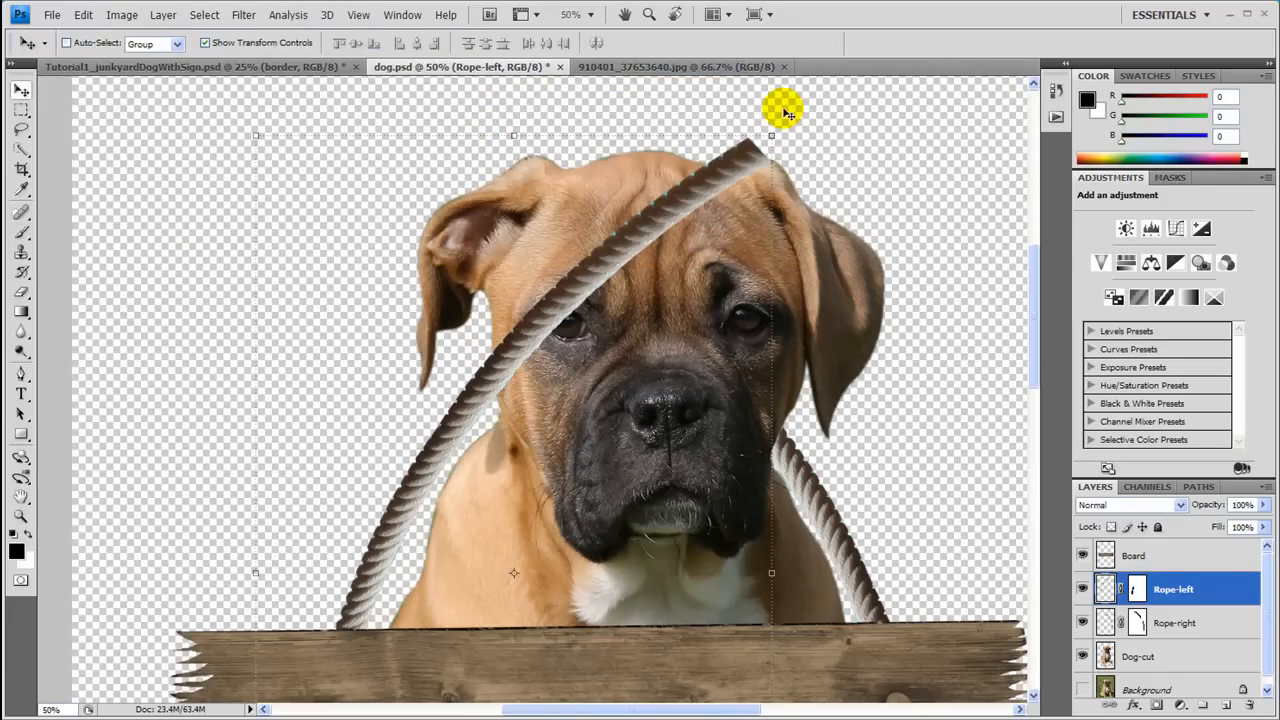
Rotate the Rope-left layer so its arc lies across the puppy's forehead.
left_click_drag(784, 108, 810, 144)
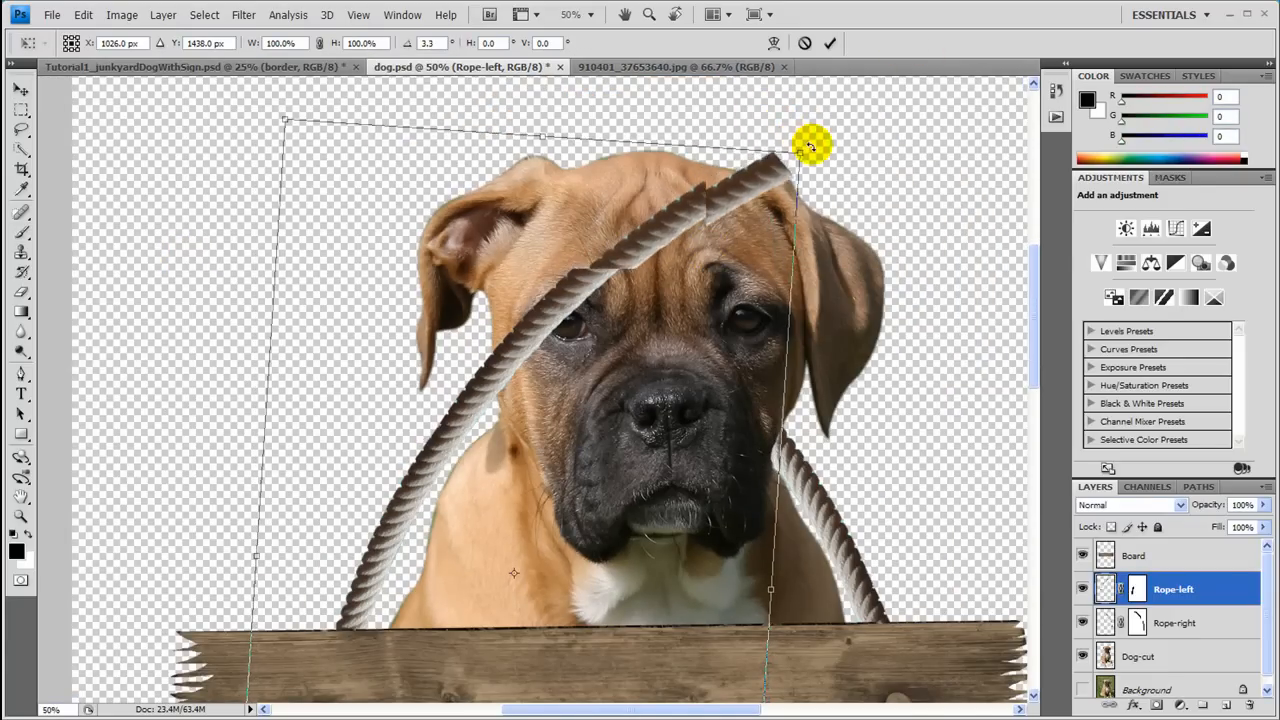
left_click_drag(810, 148, 440, 470)
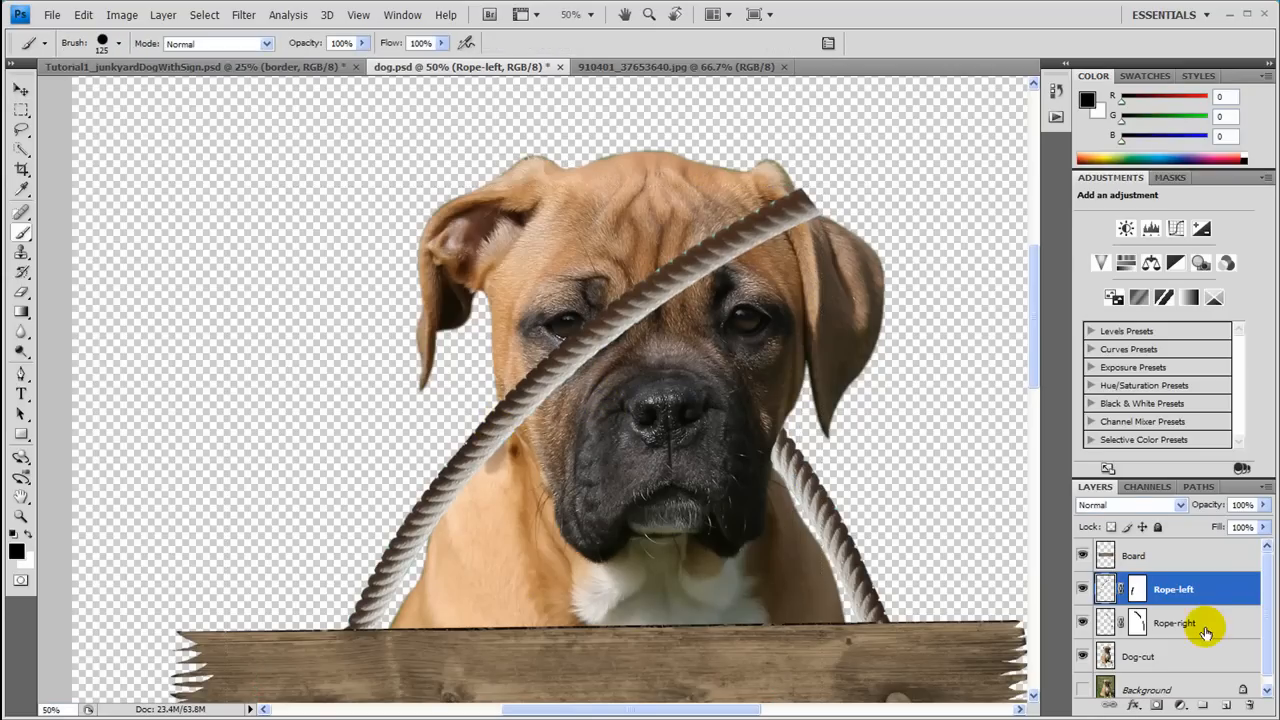
Paint black on the Rope-left mask over the puppy's face so the rope passes behind its head.
left_click(1136, 588)
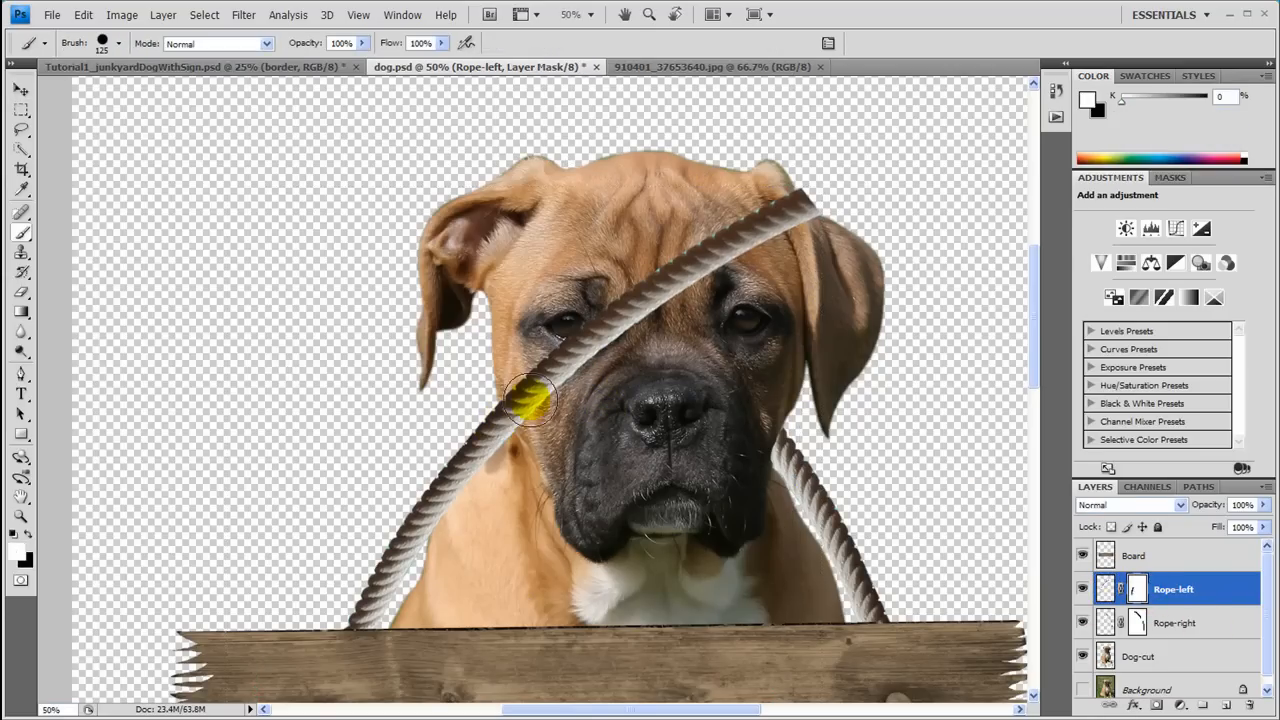
mouse_move(544, 384)
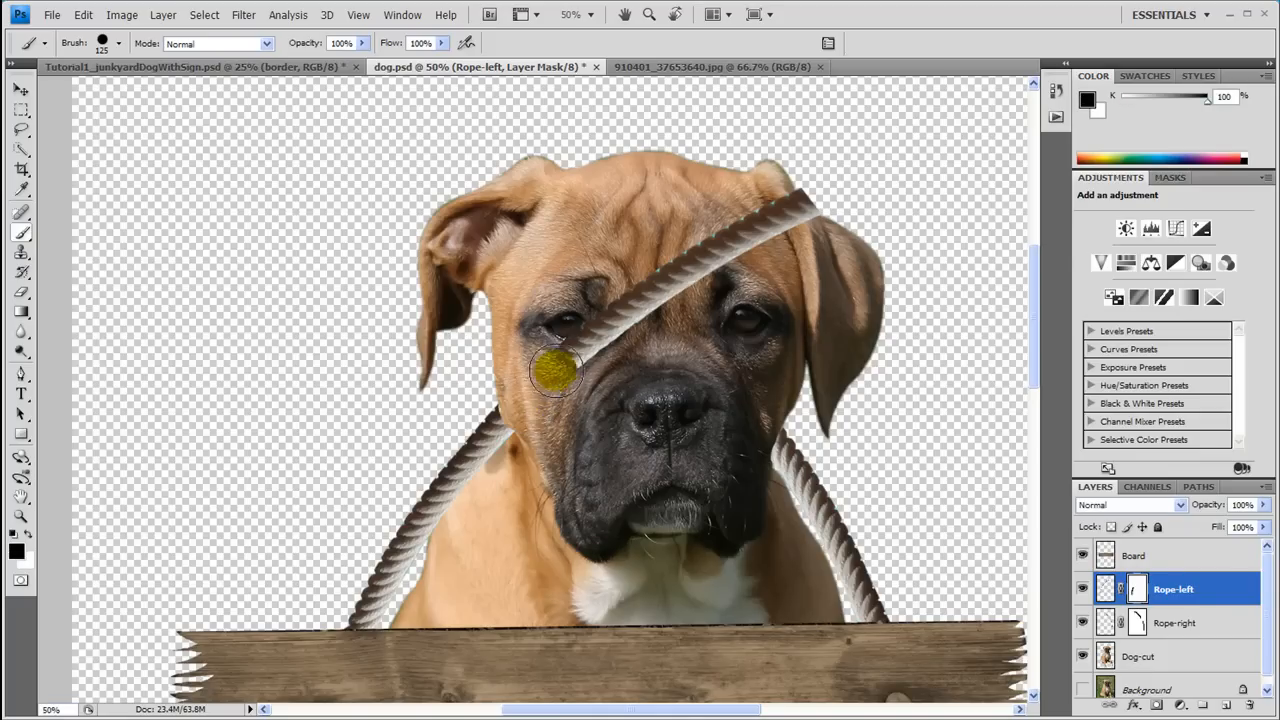
left_click_drag(556, 376, 790, 224)
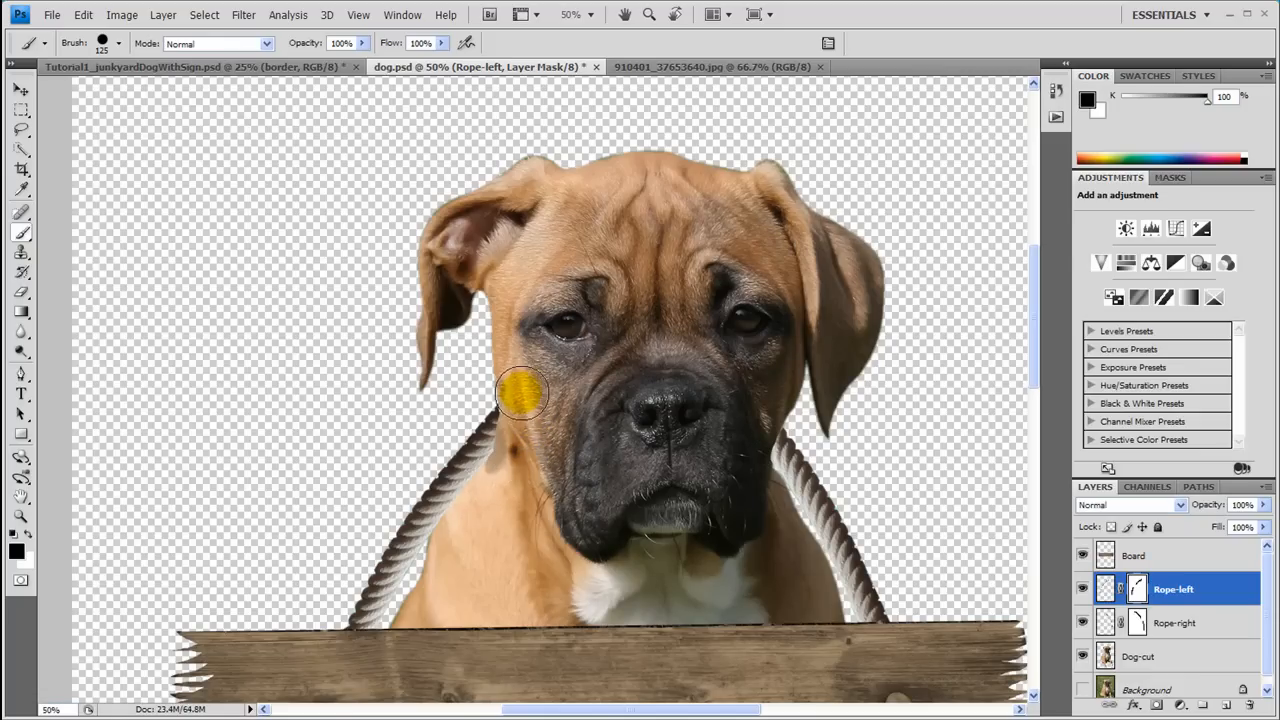
left_click_drag(540, 400, 800, 204)
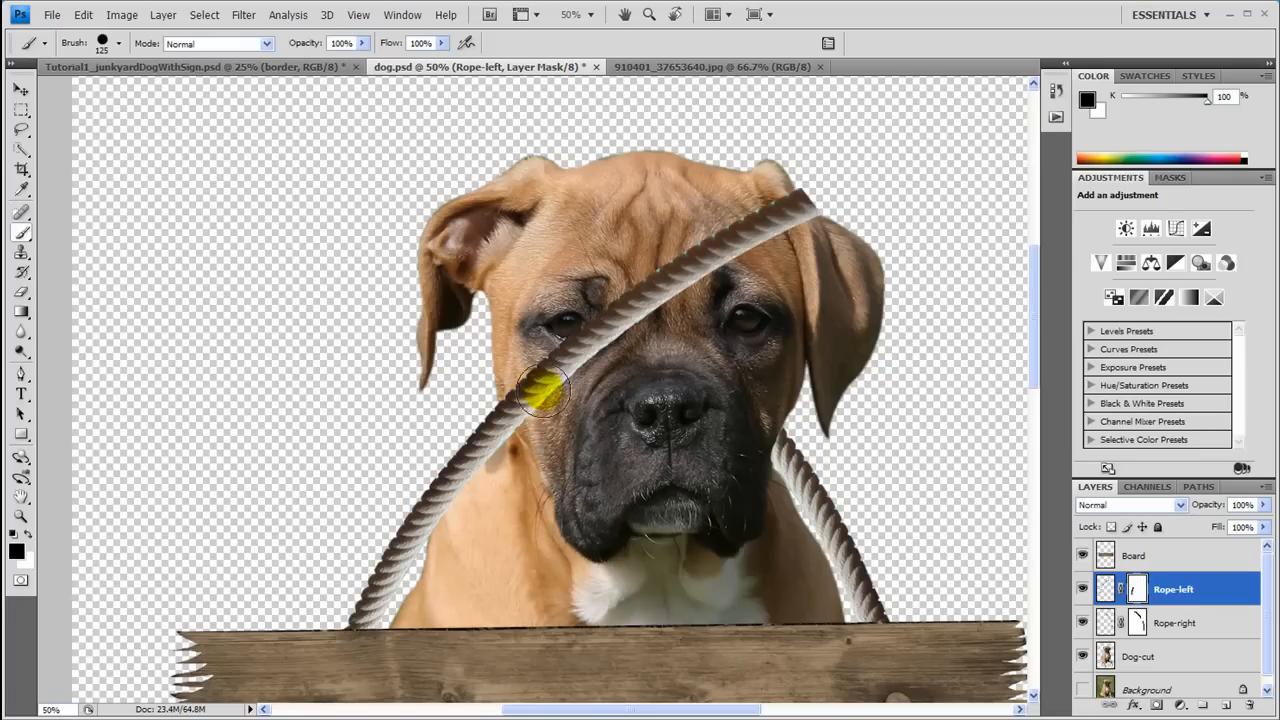
left_click_drag(544, 390, 530, 450)
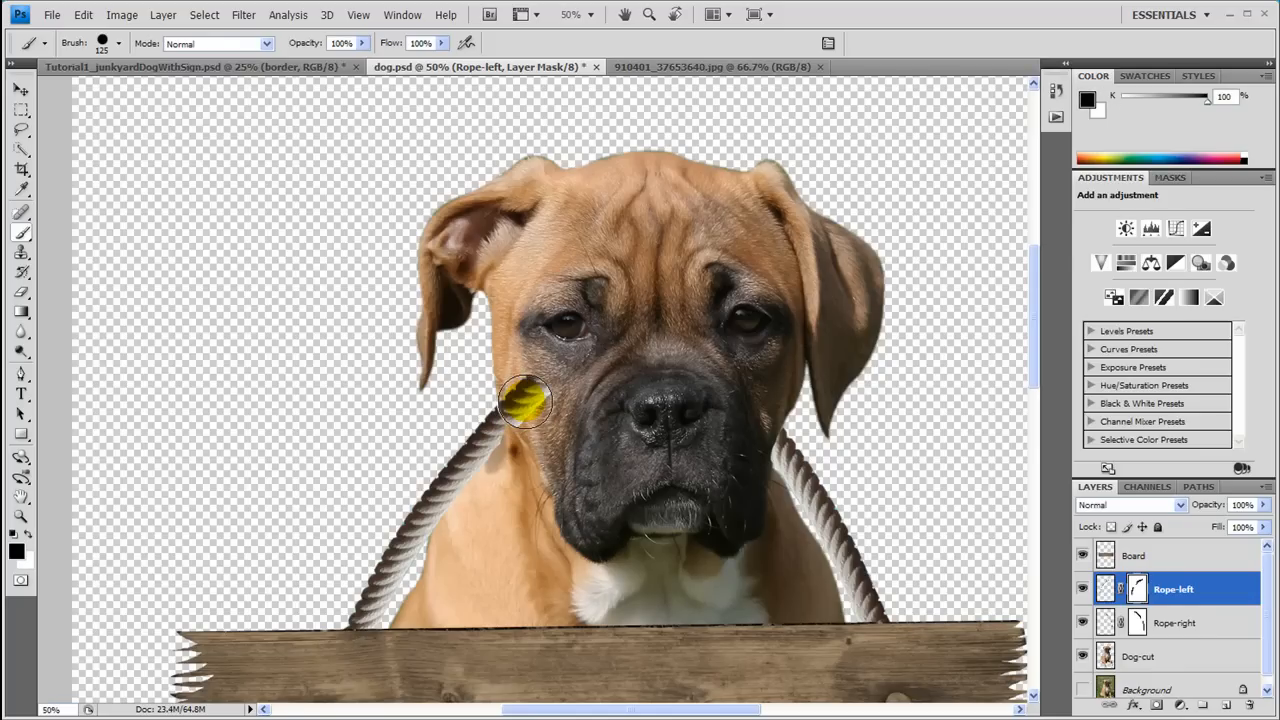
left_click_drag(524, 400, 480, 424)
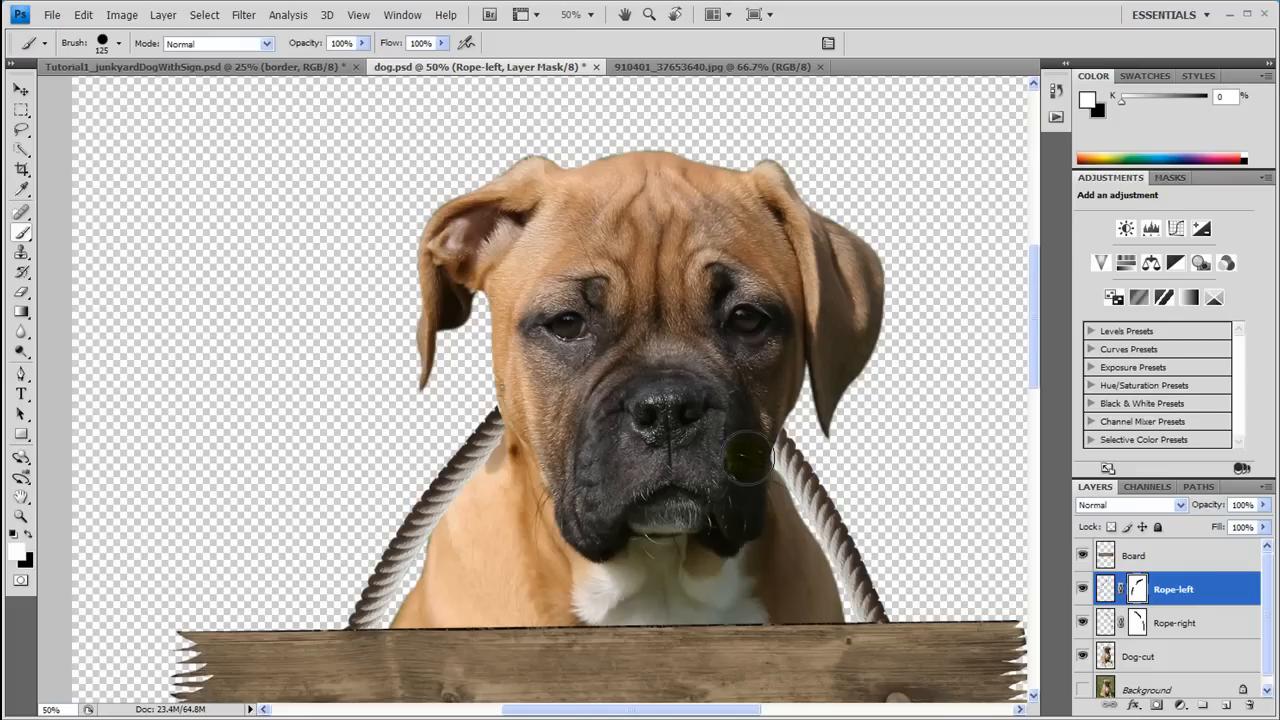
mouse_move(756, 444)
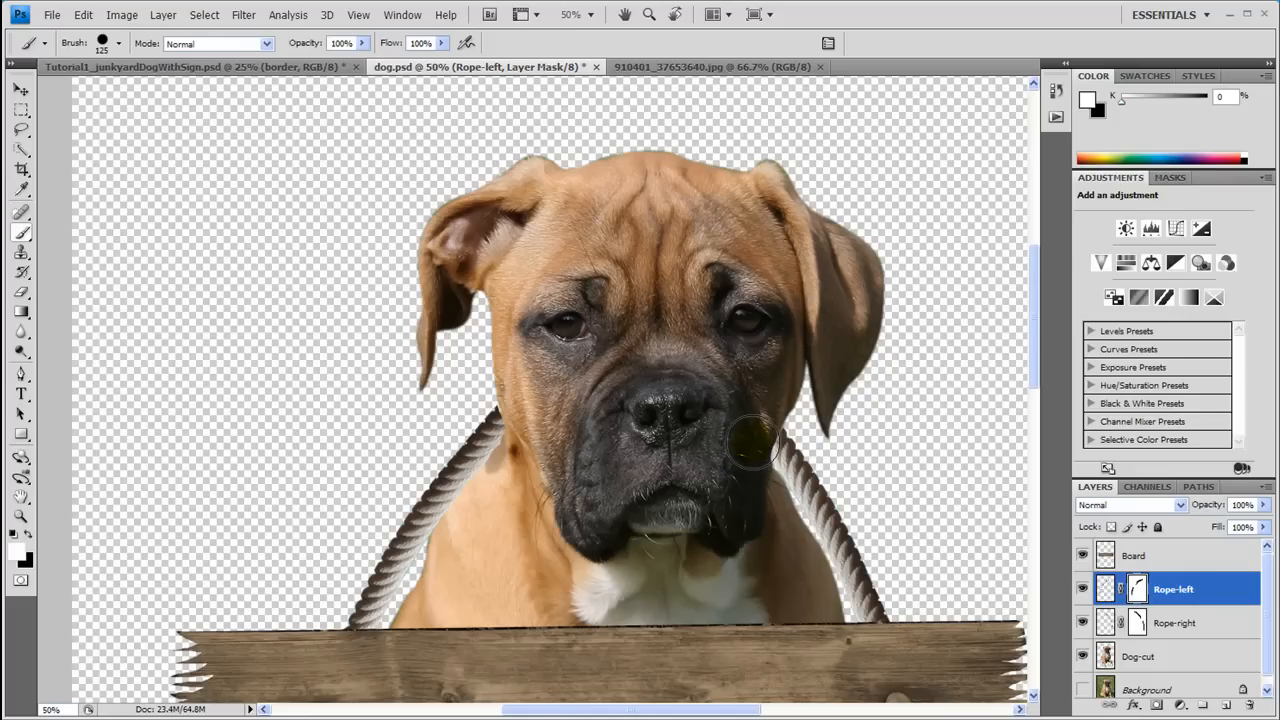
left_click(1176, 624)
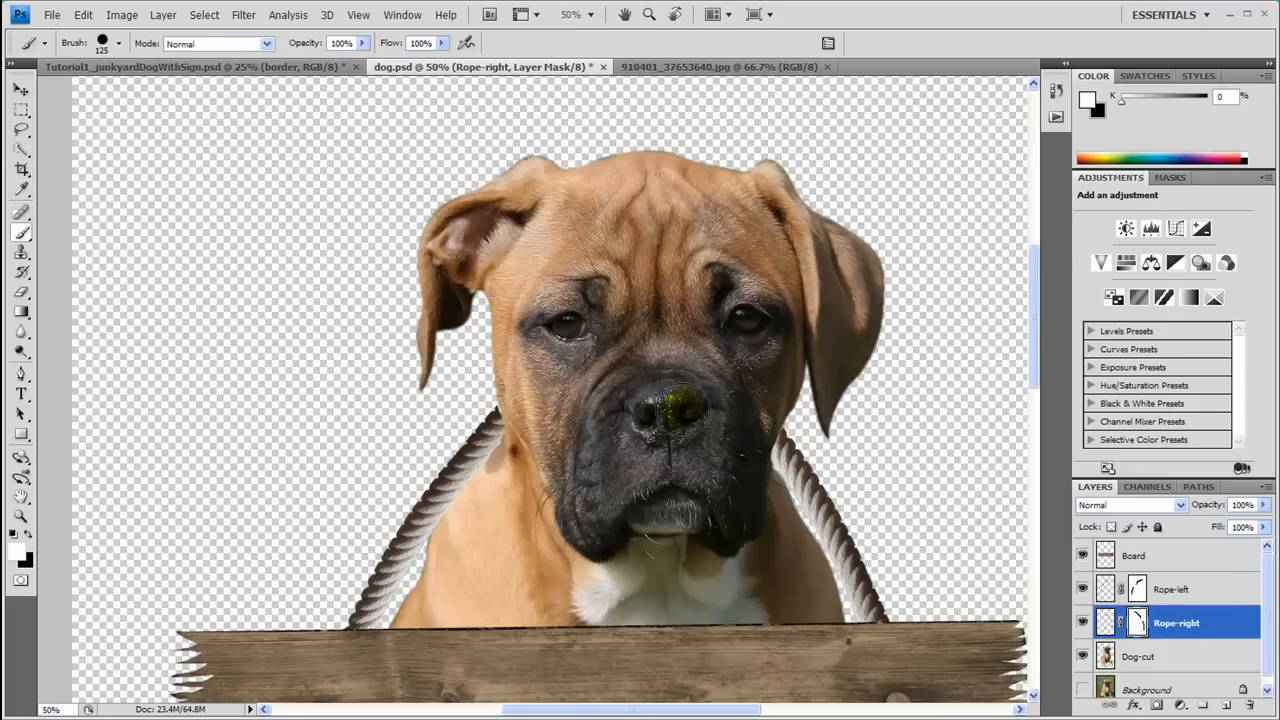